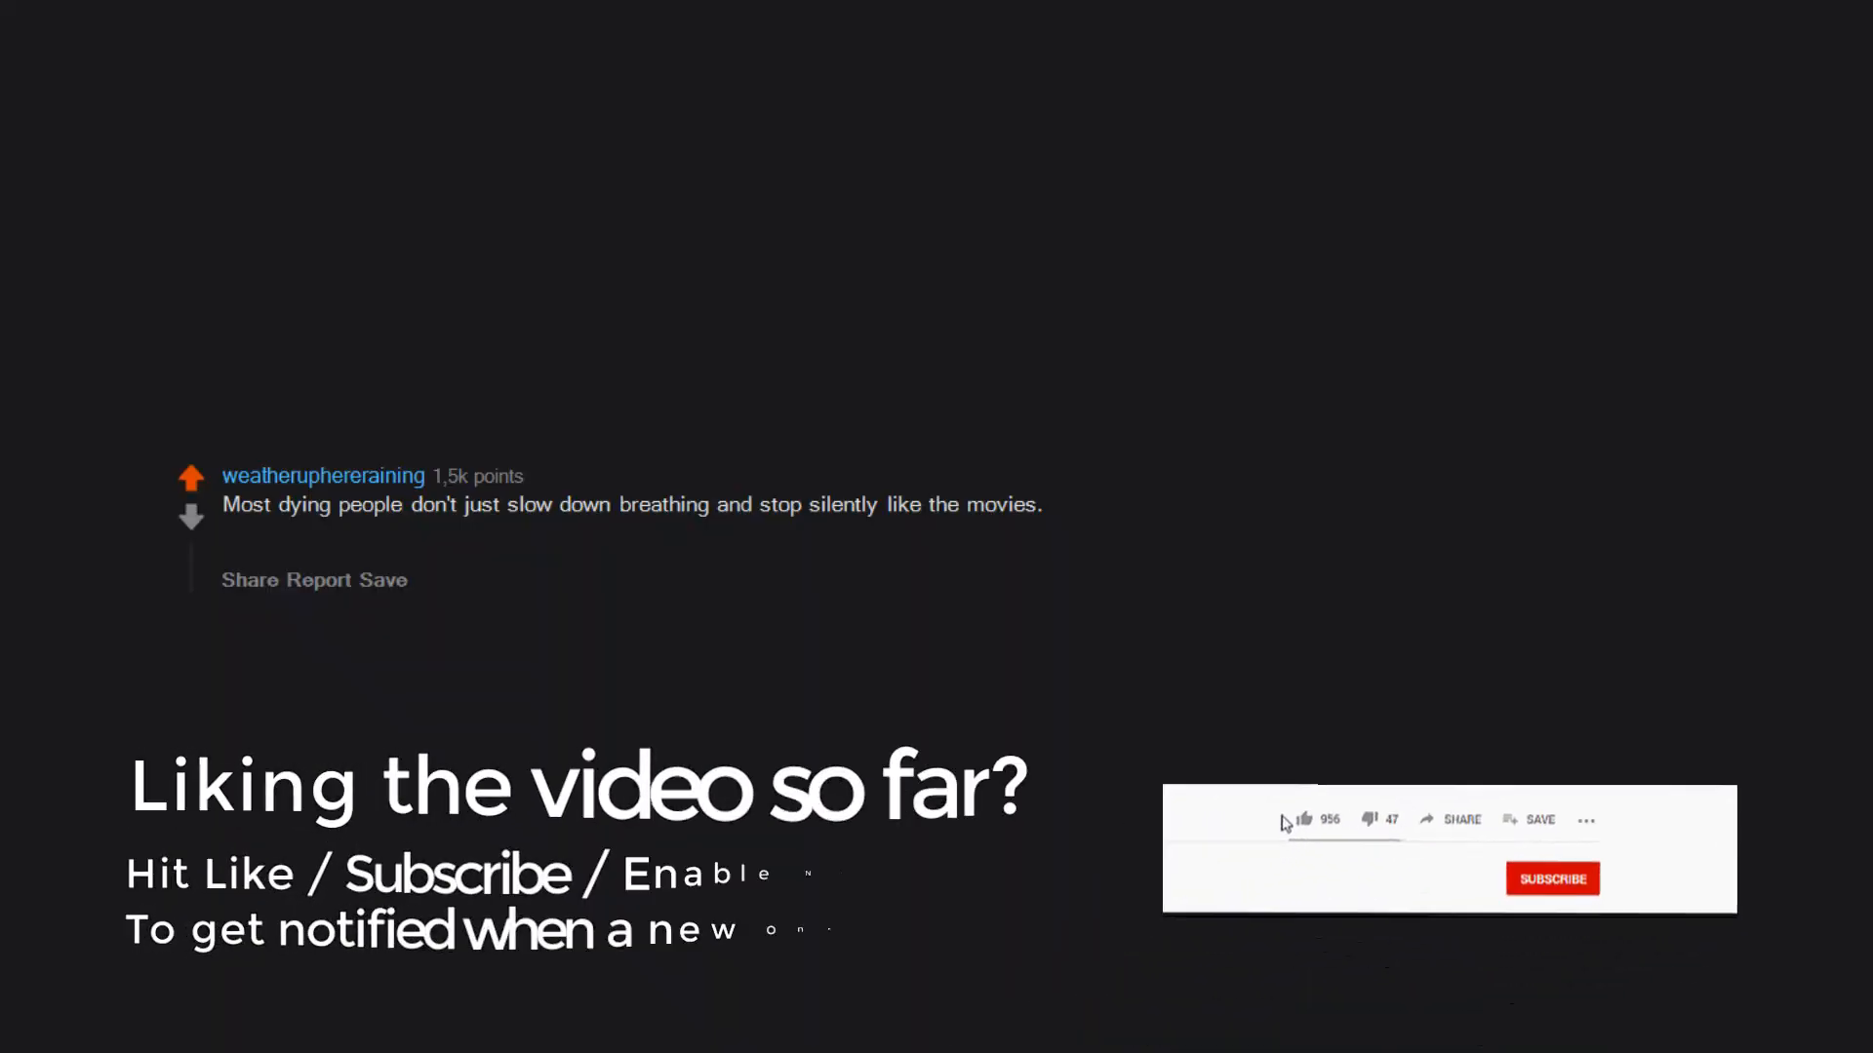
click(1305, 820)
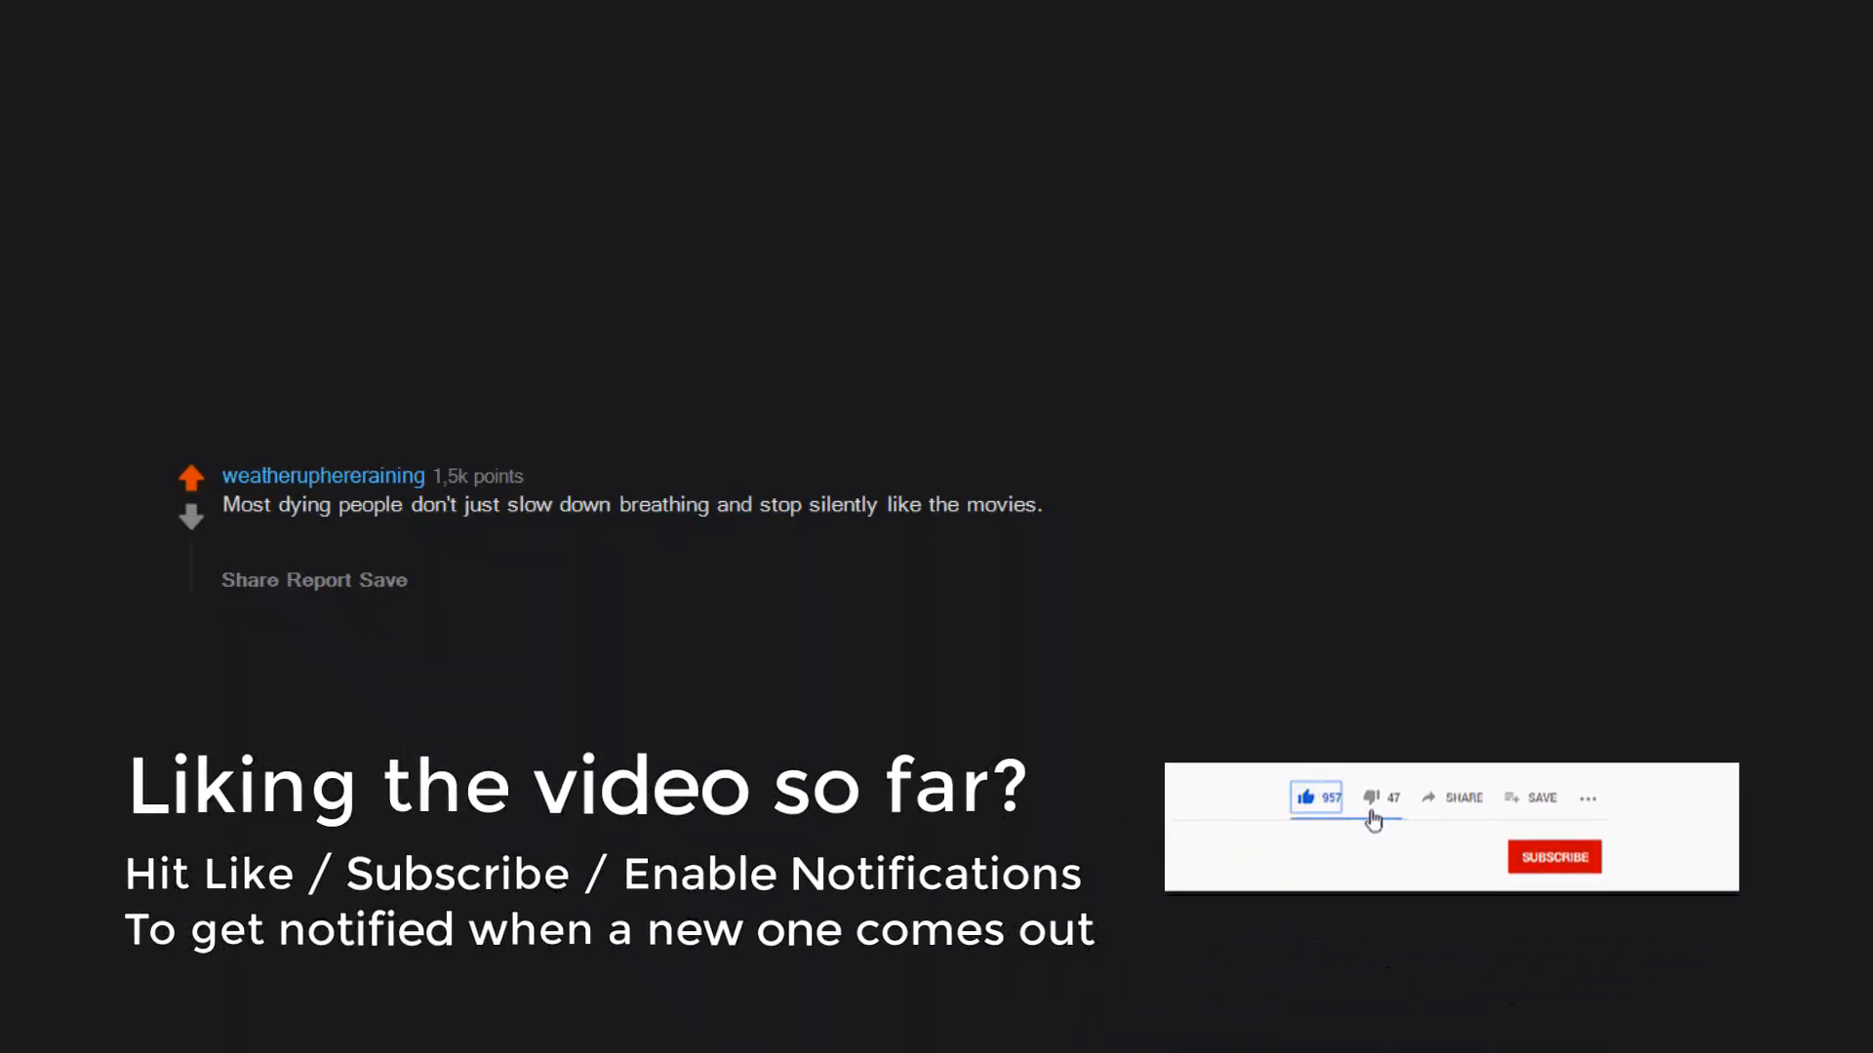
click(1588, 857)
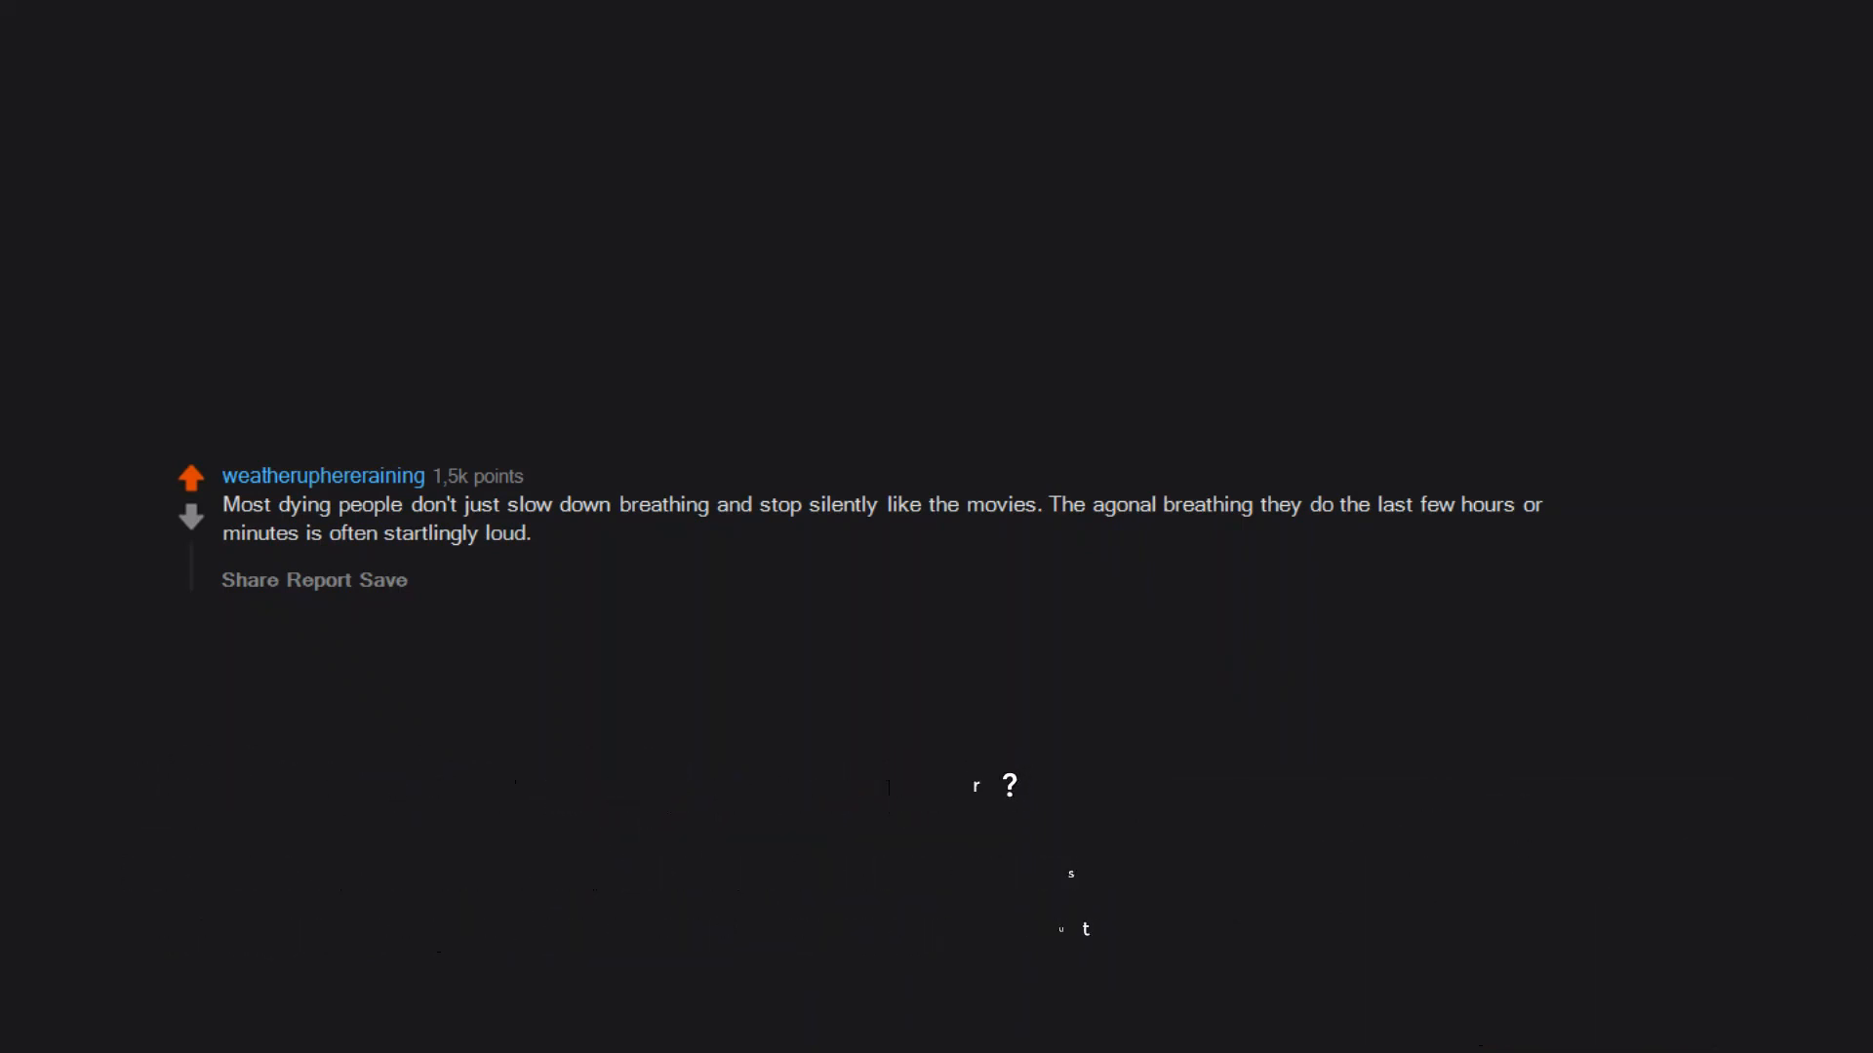
text(But it makes their CO2 so high that they are unconscious and not suffering,)
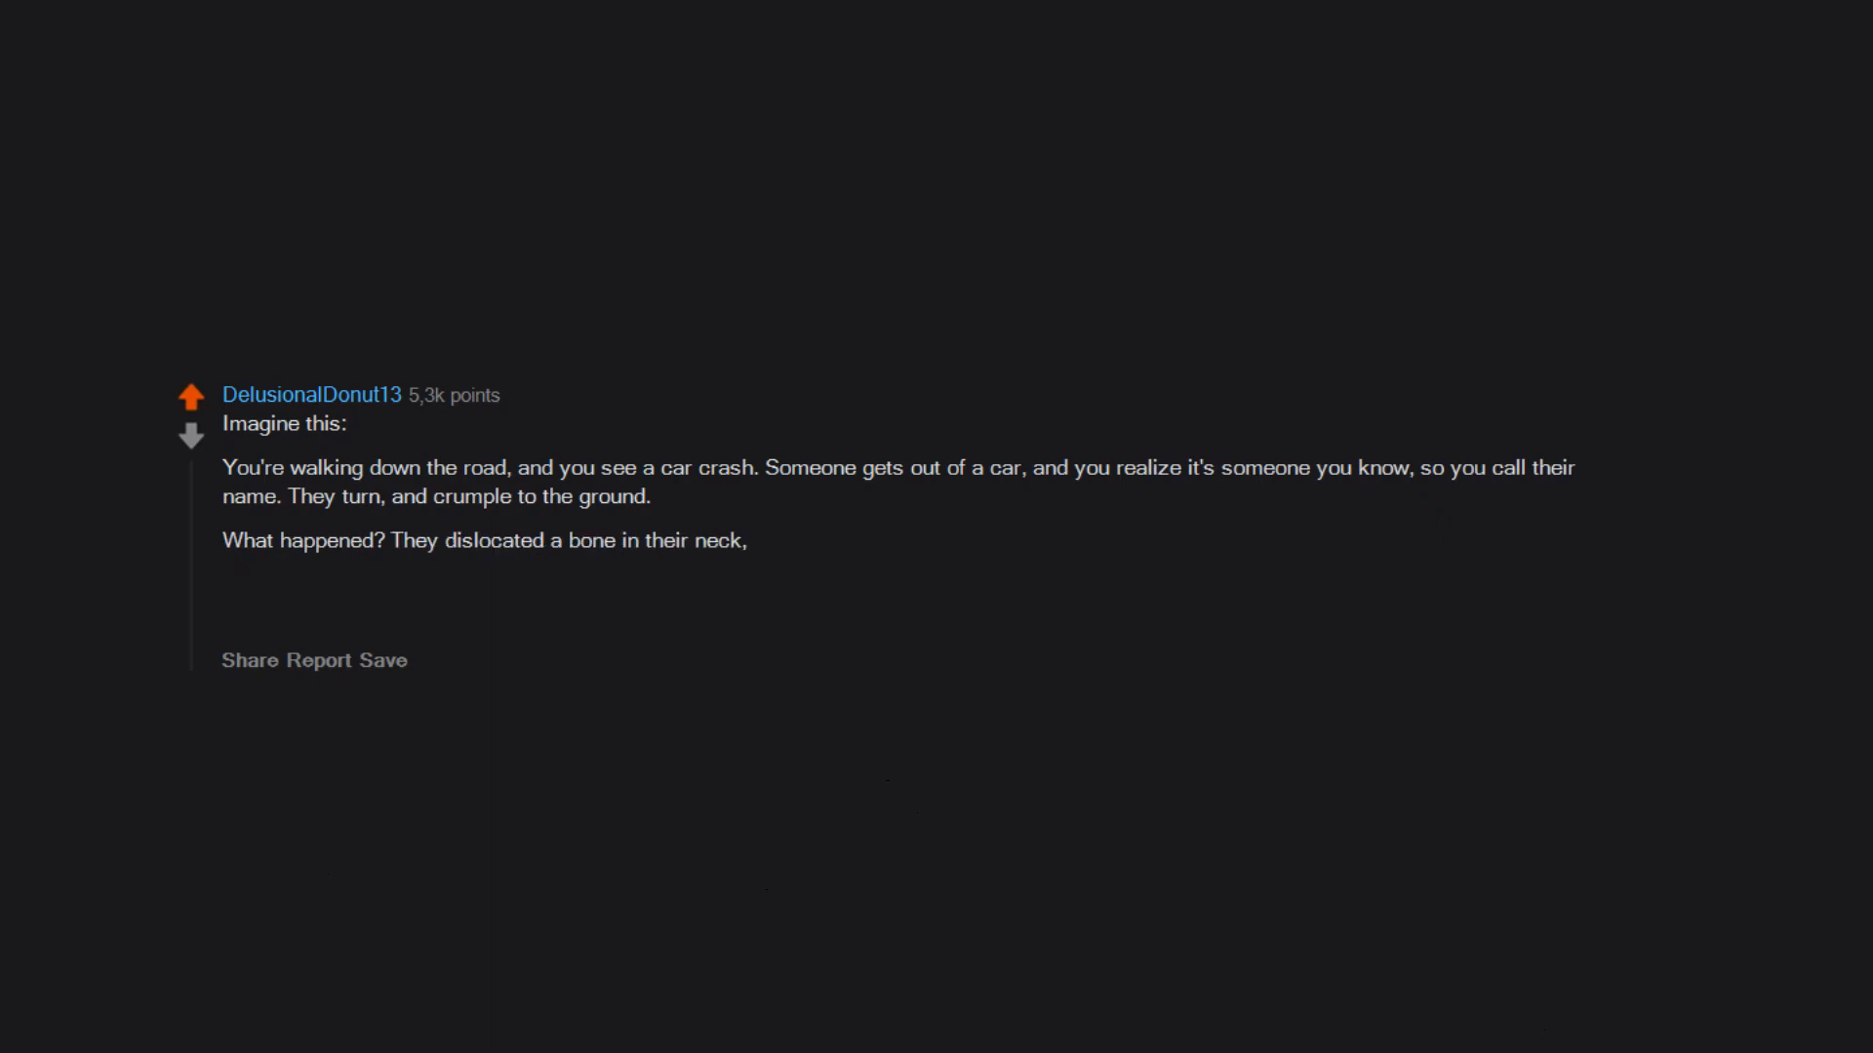
text(and when they turned their neck,)
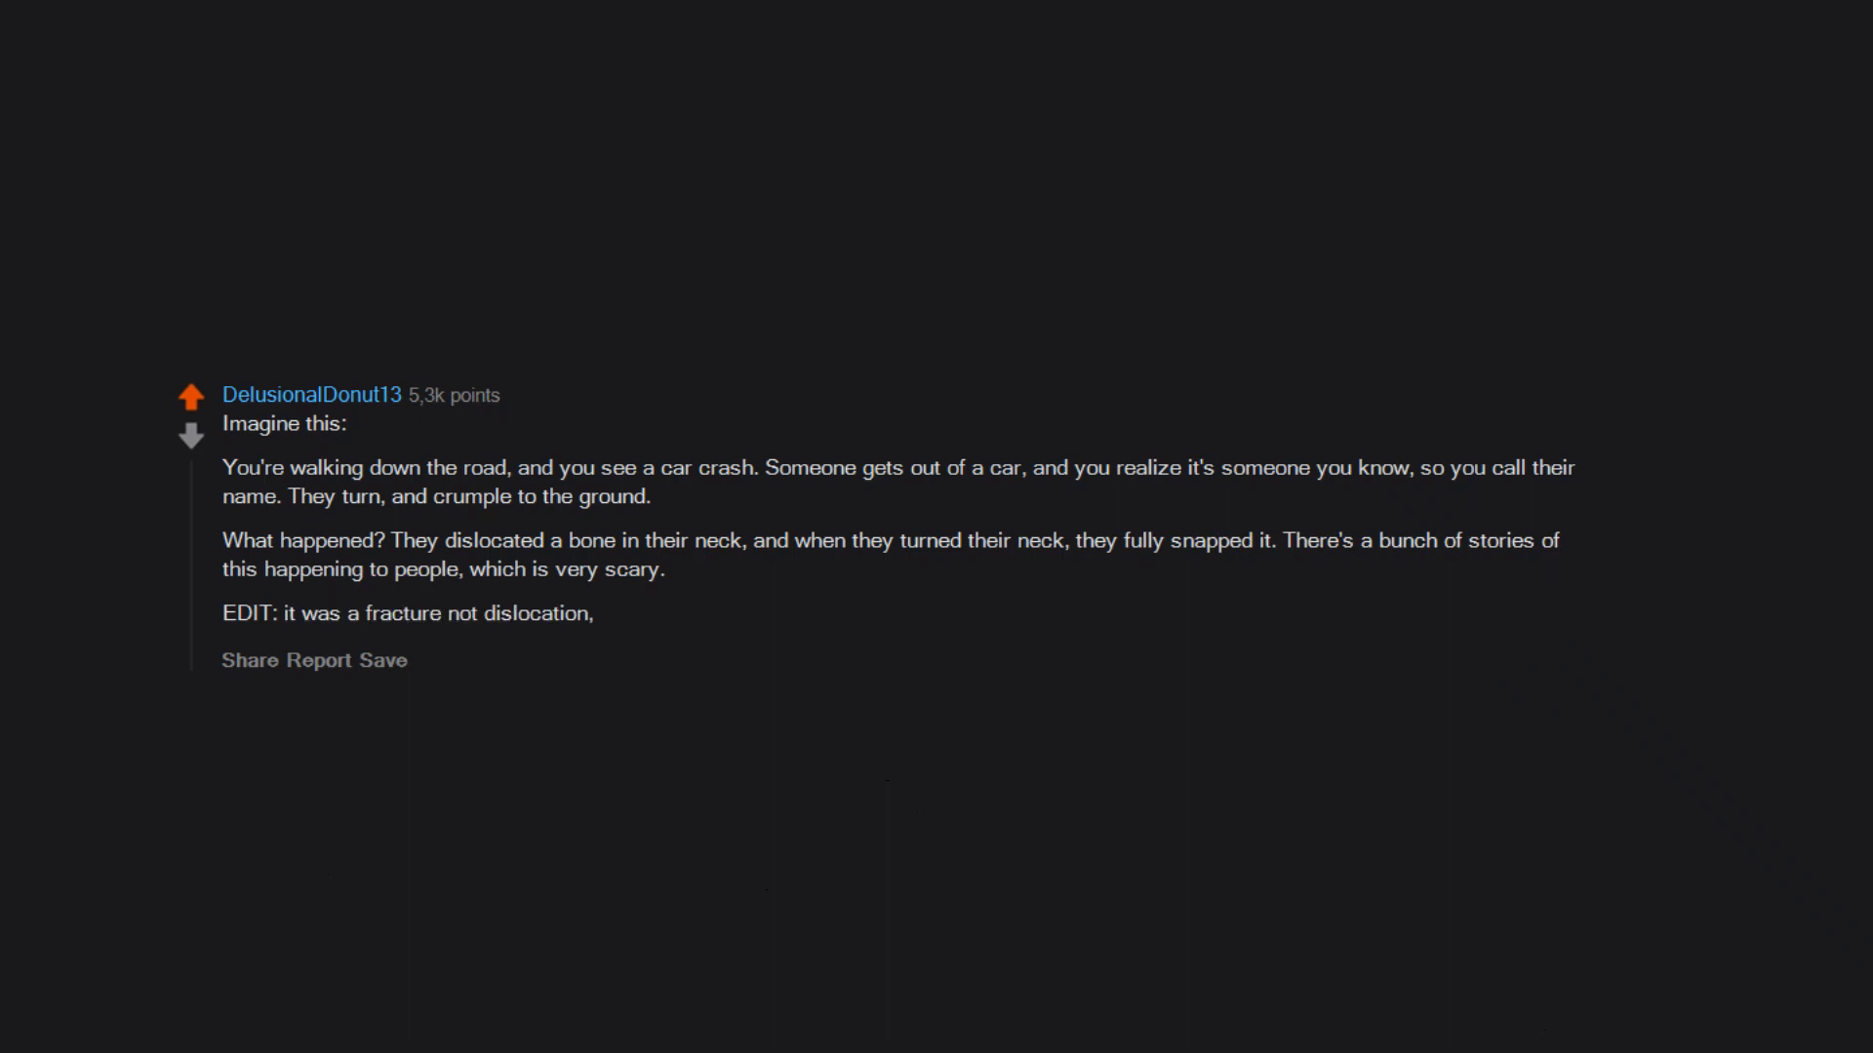
text(my apologies.)
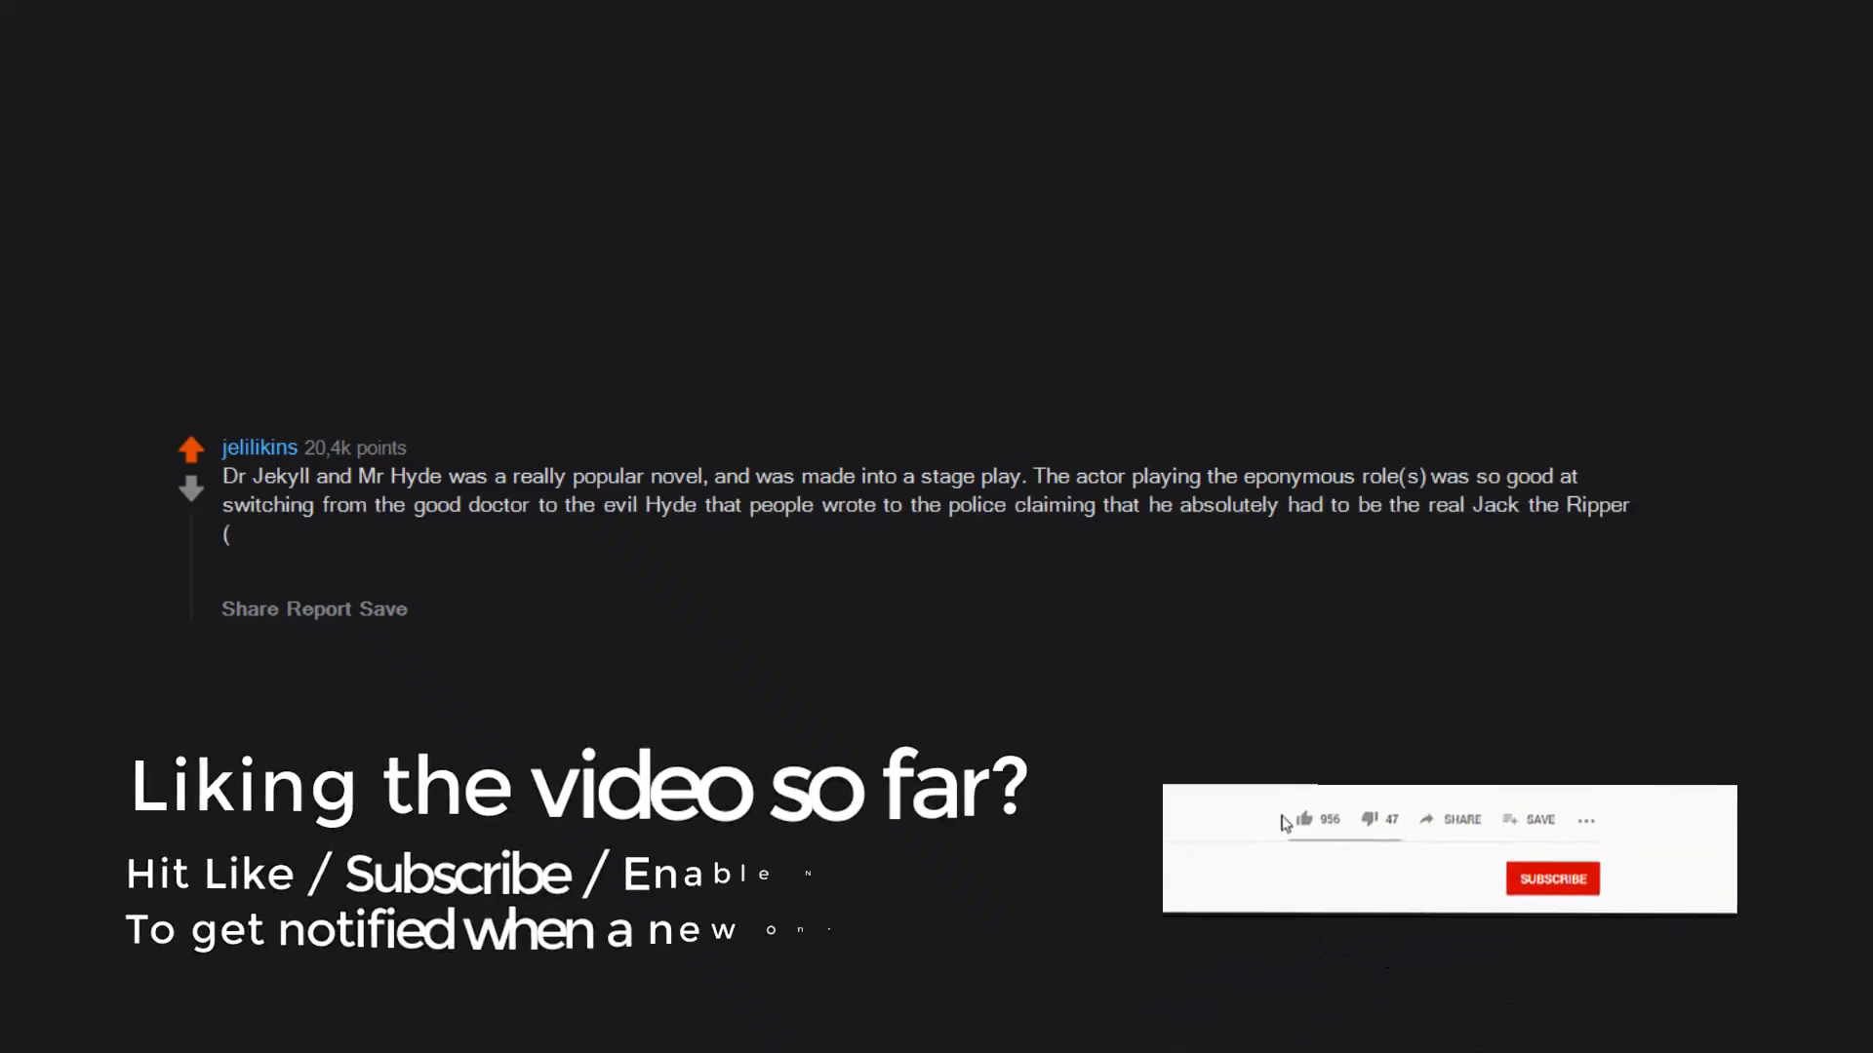
click(1305, 796)
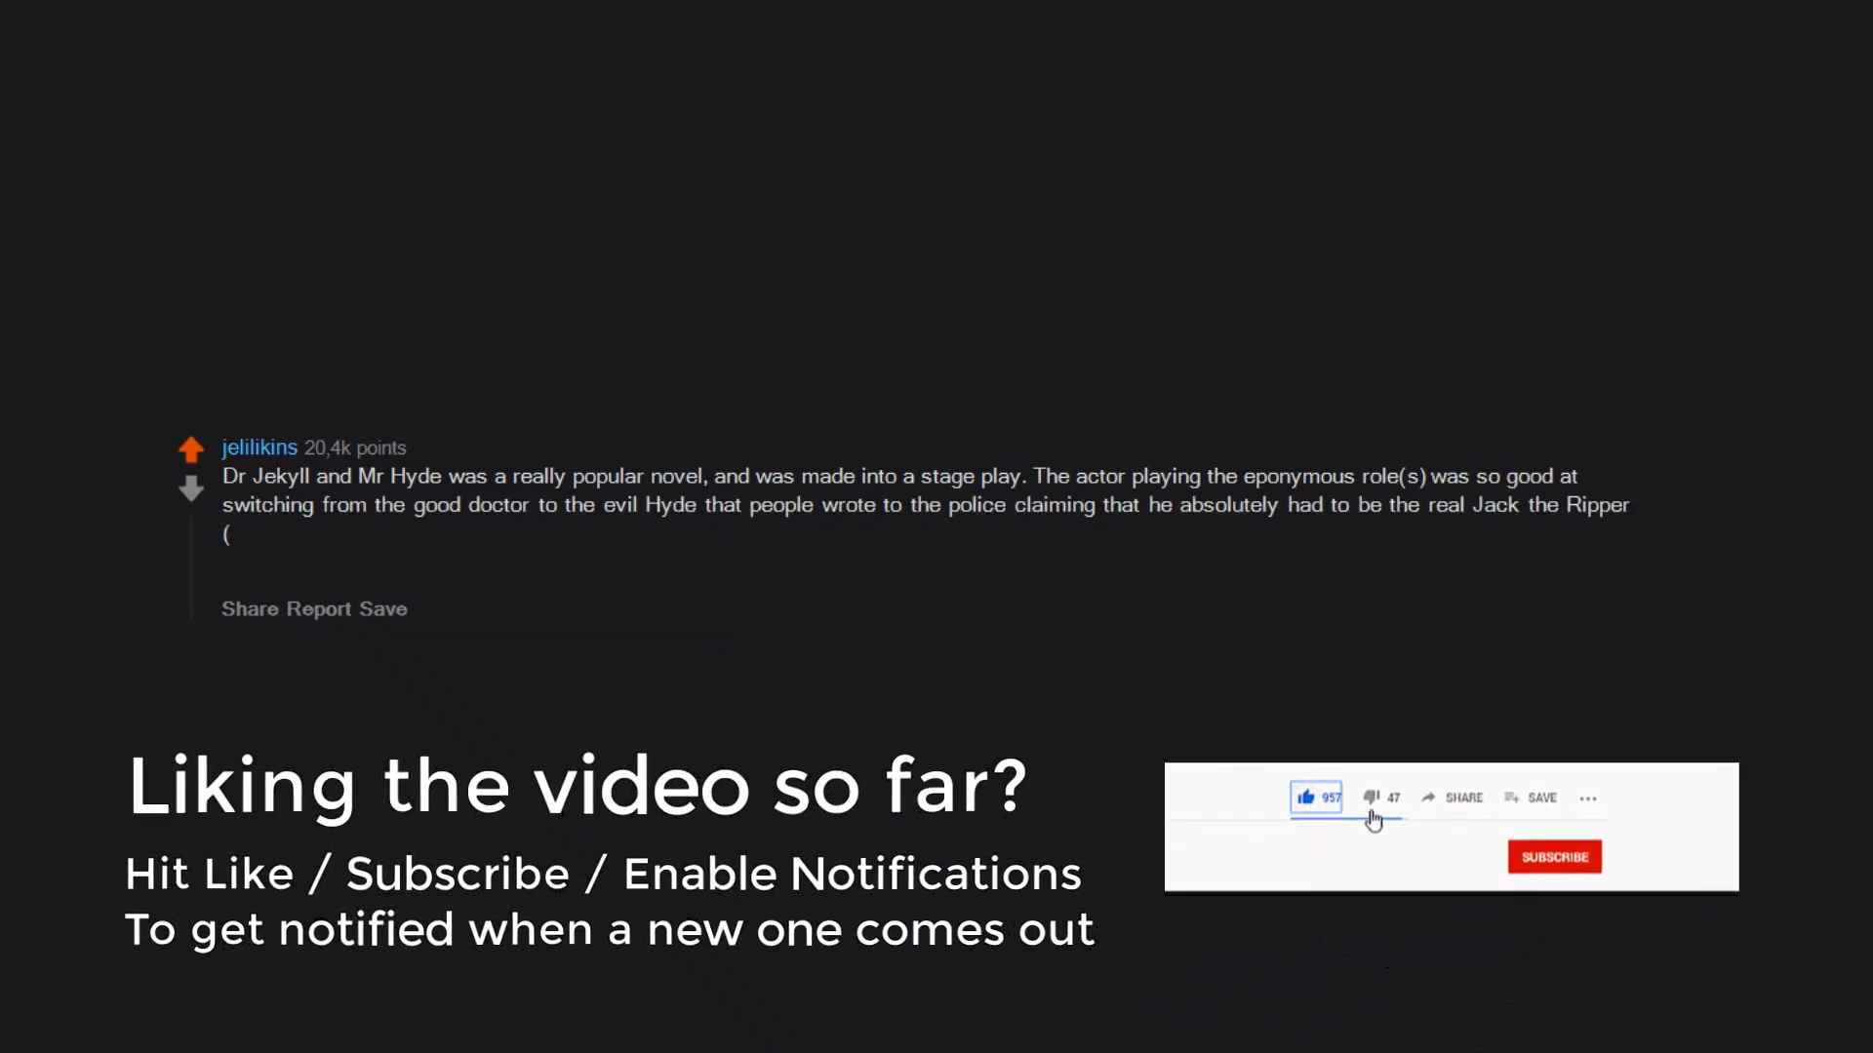
click(1553, 856)
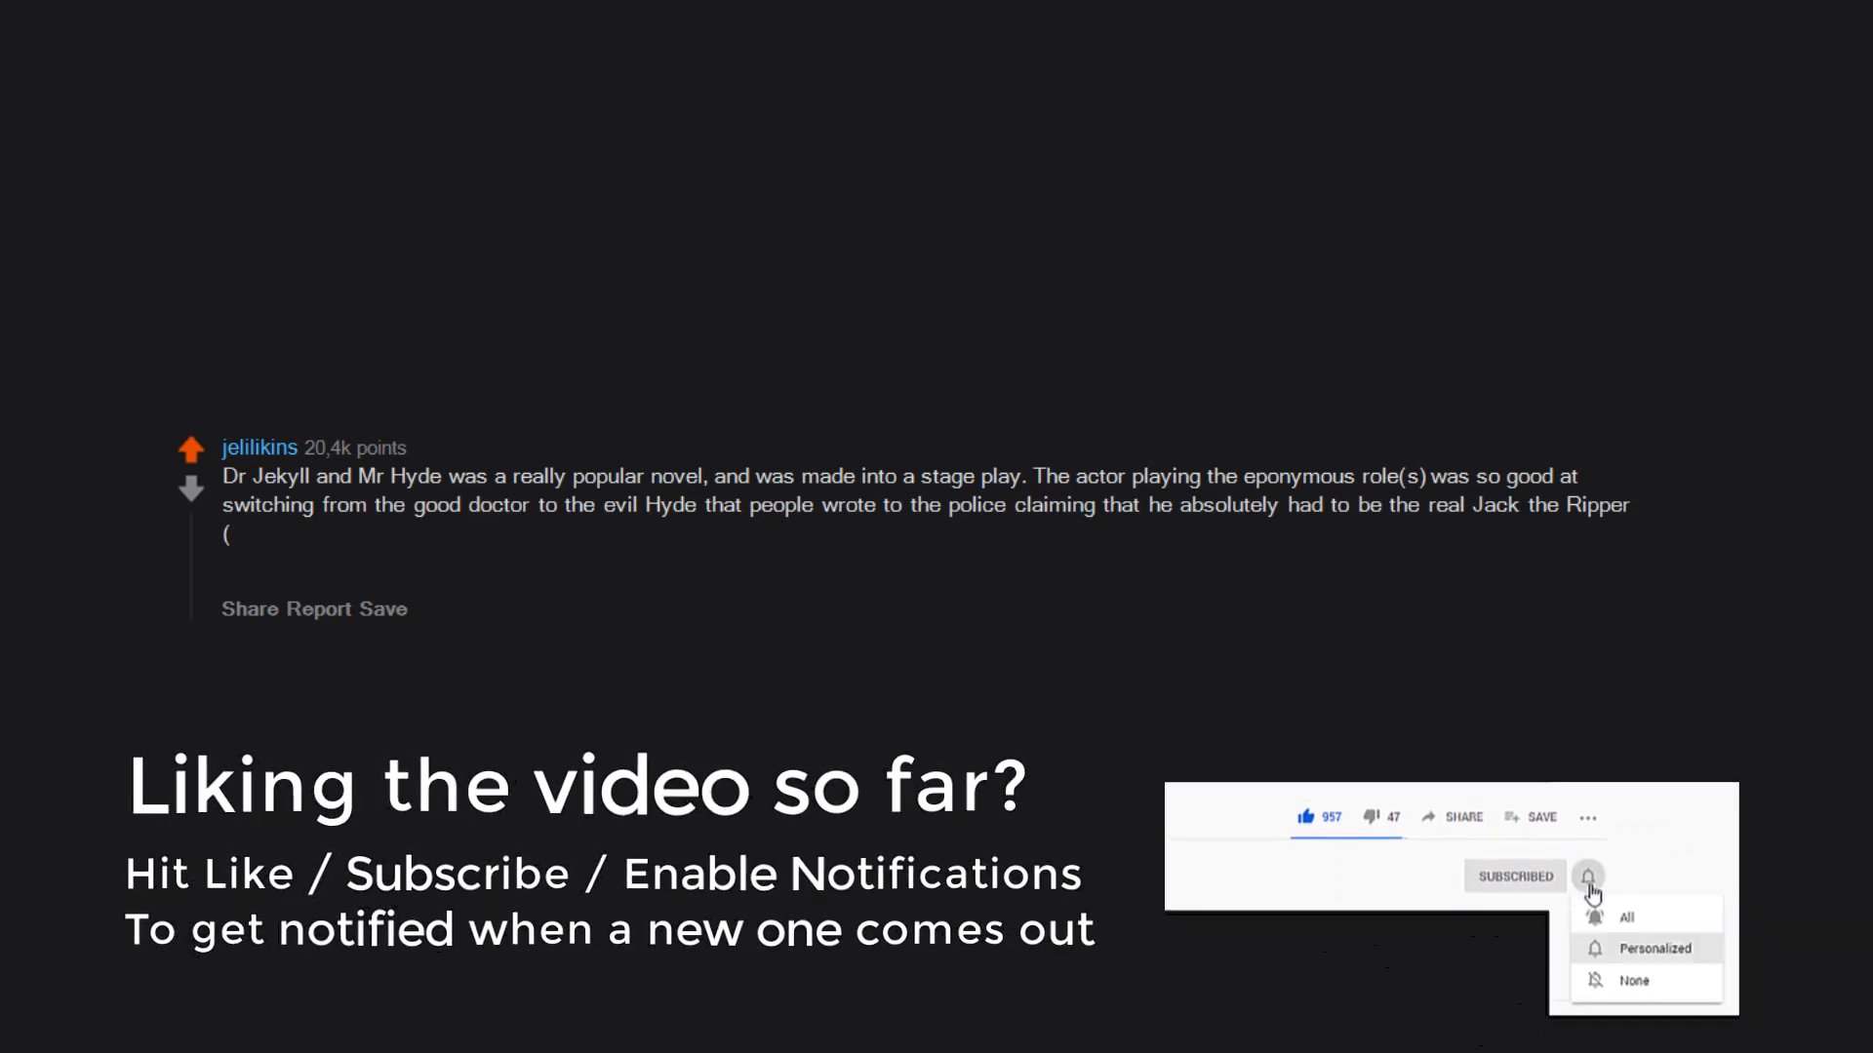
click(1590, 880)
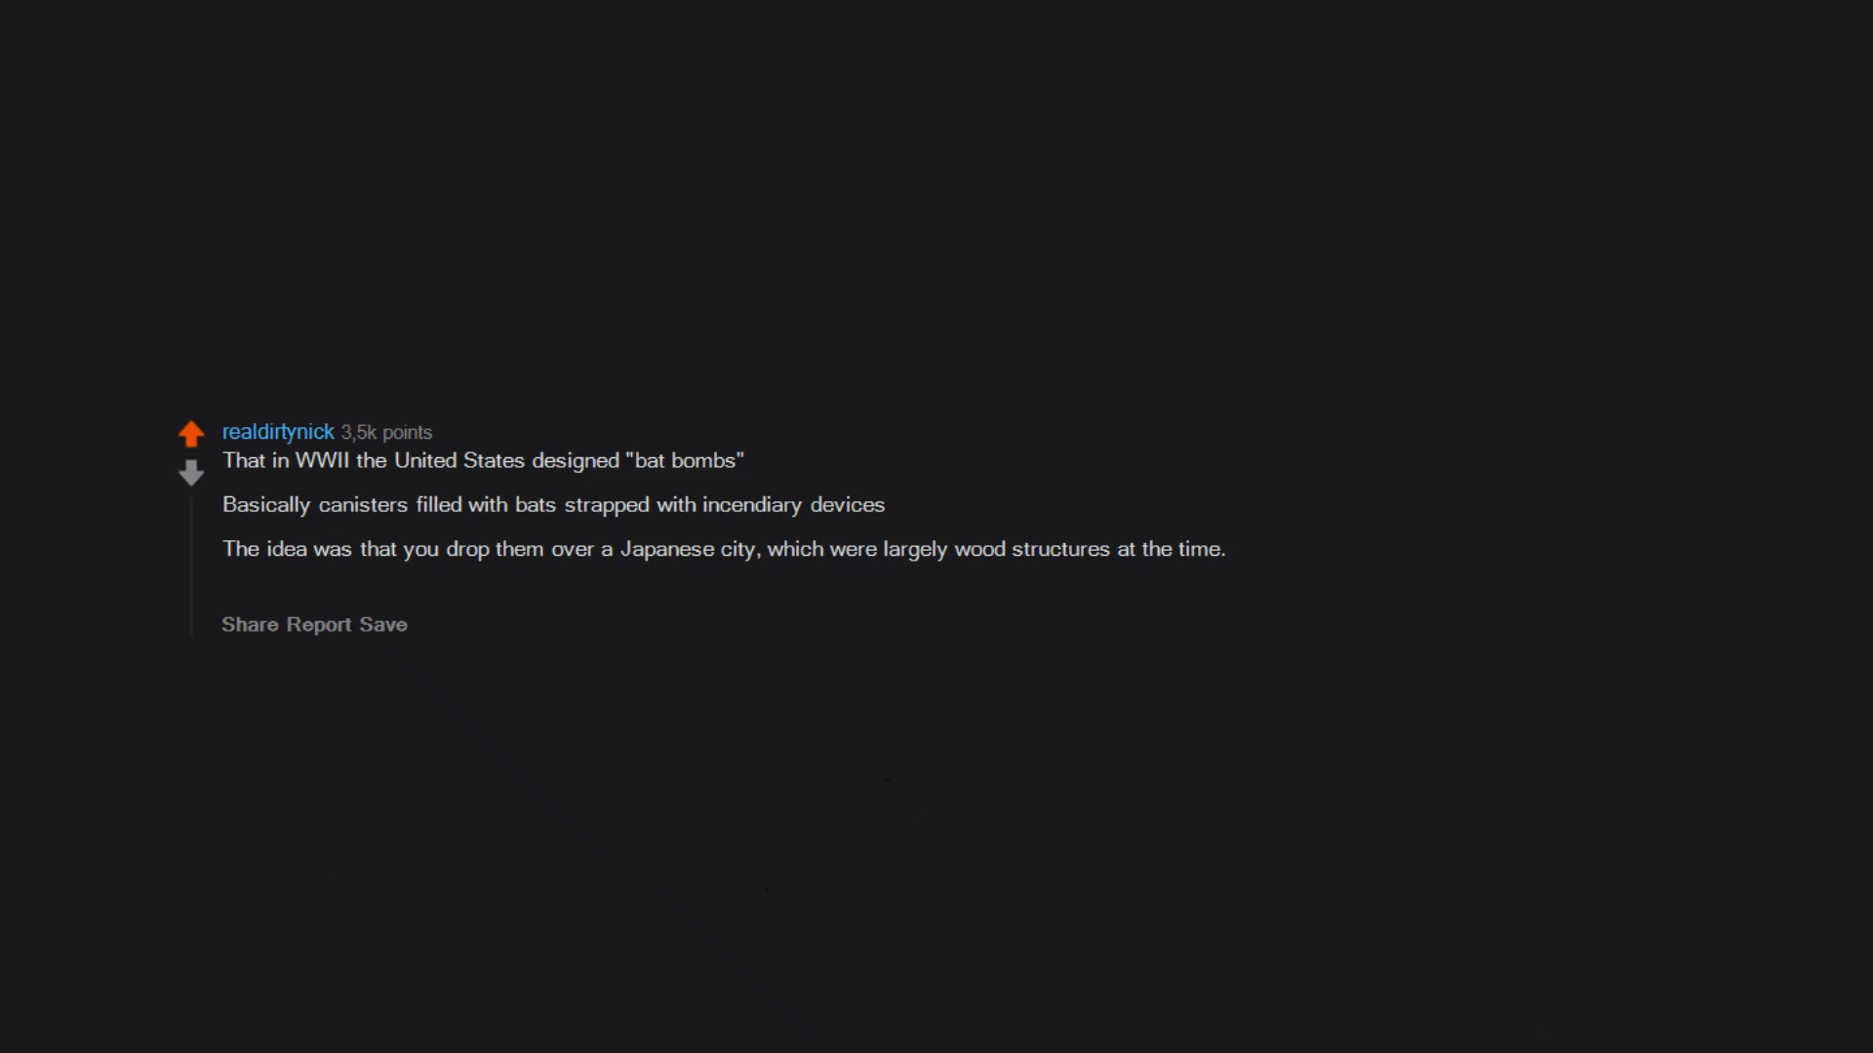
text(The bats roost in attics and so on,)
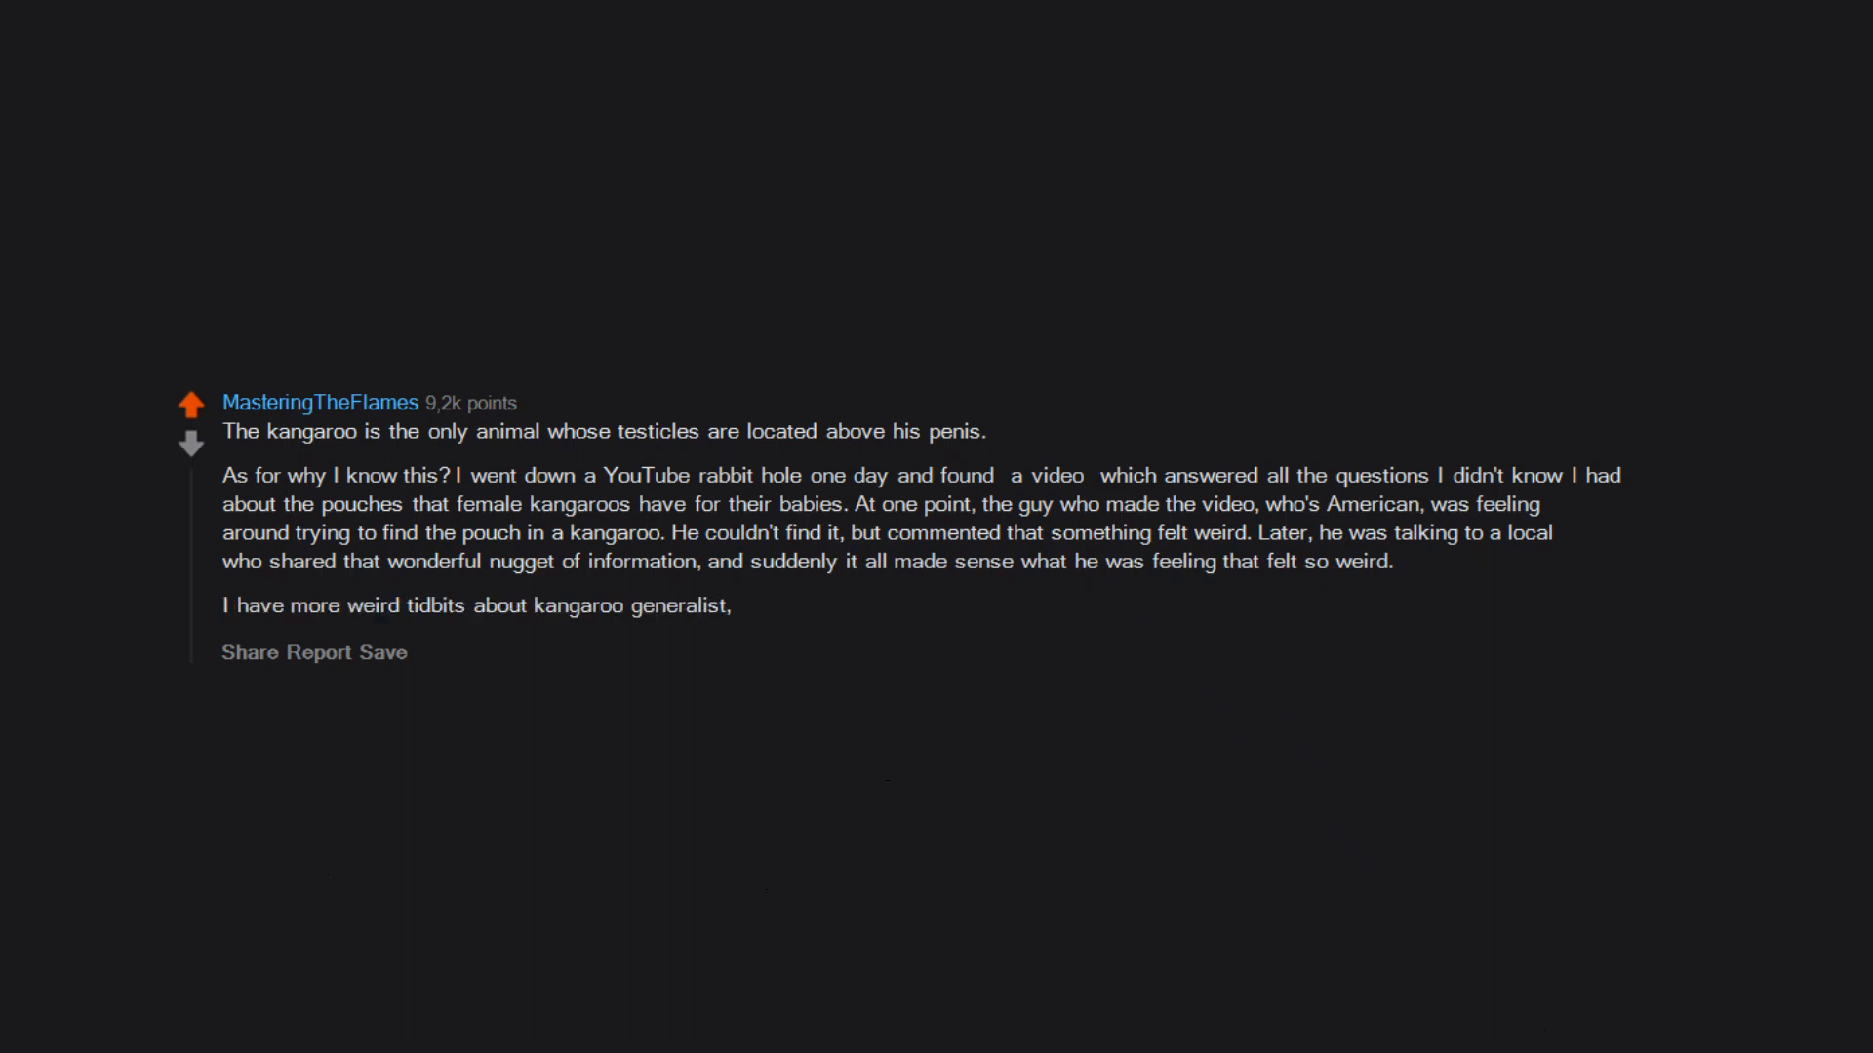
text(by the way,)
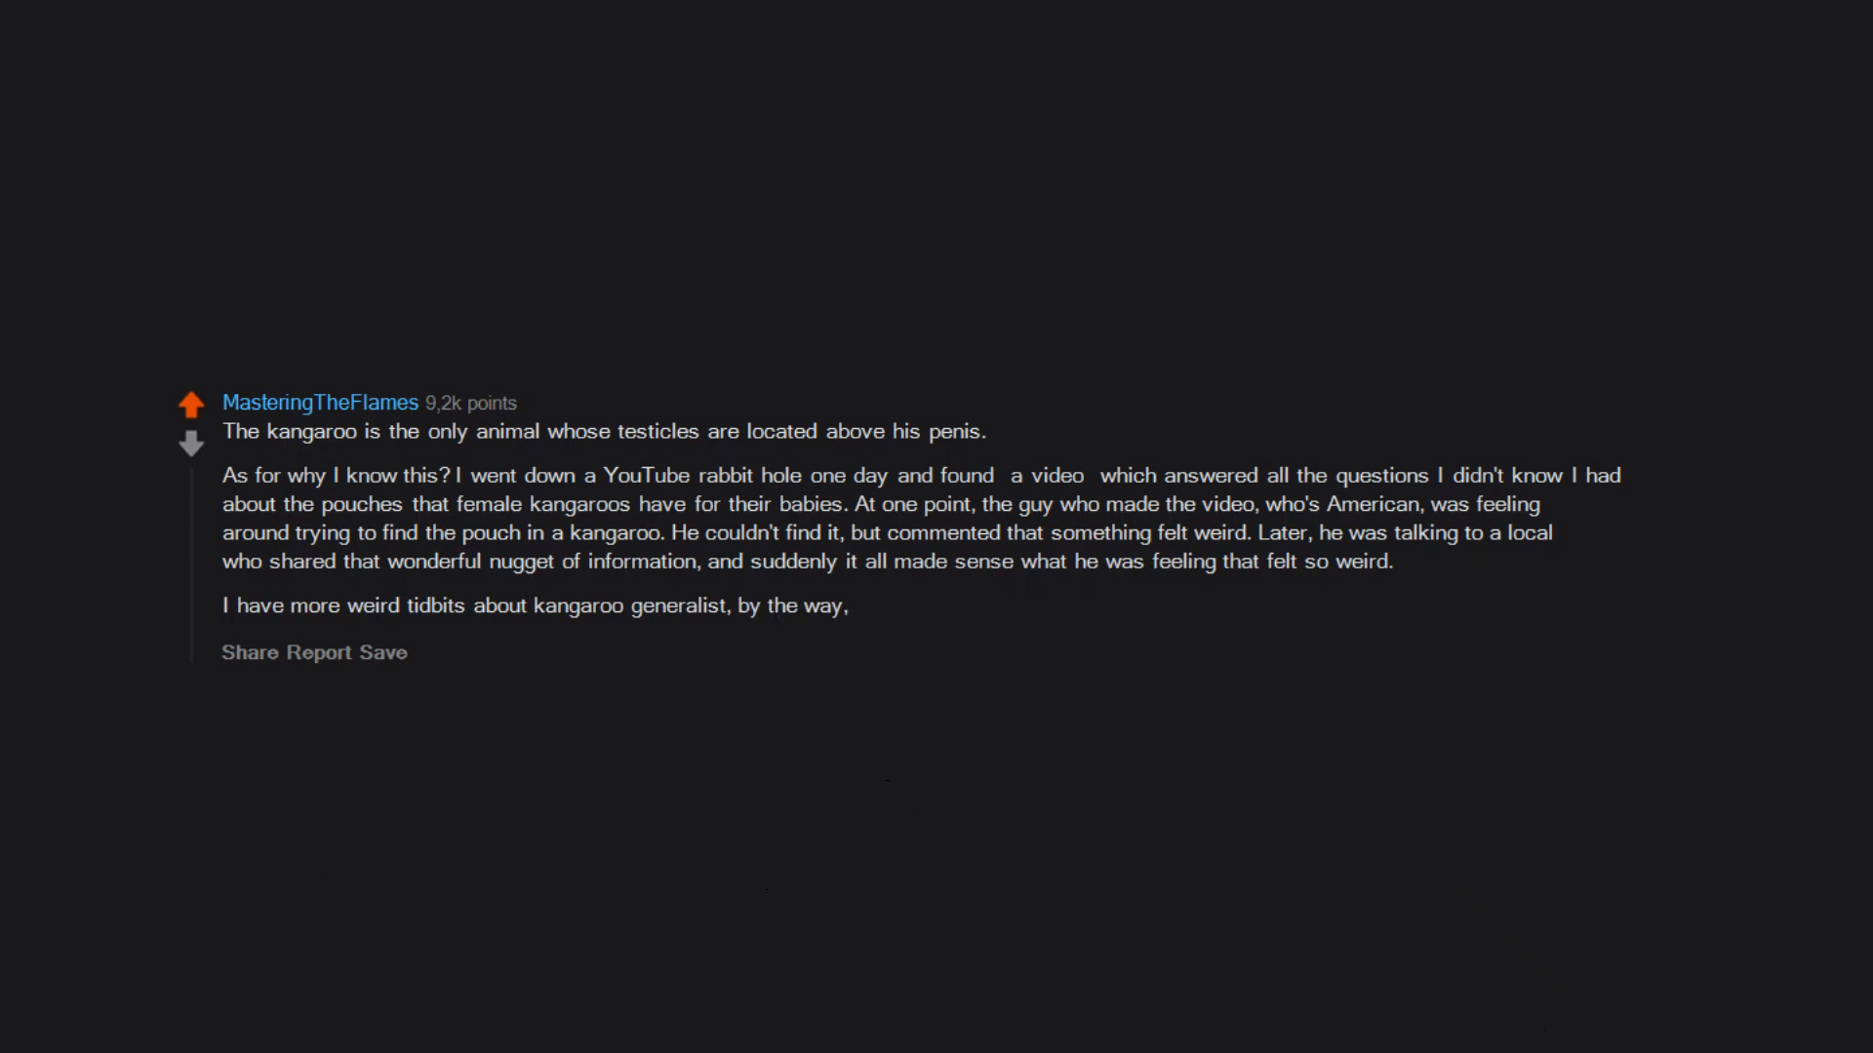
text(but that one is definitely my favorite.)
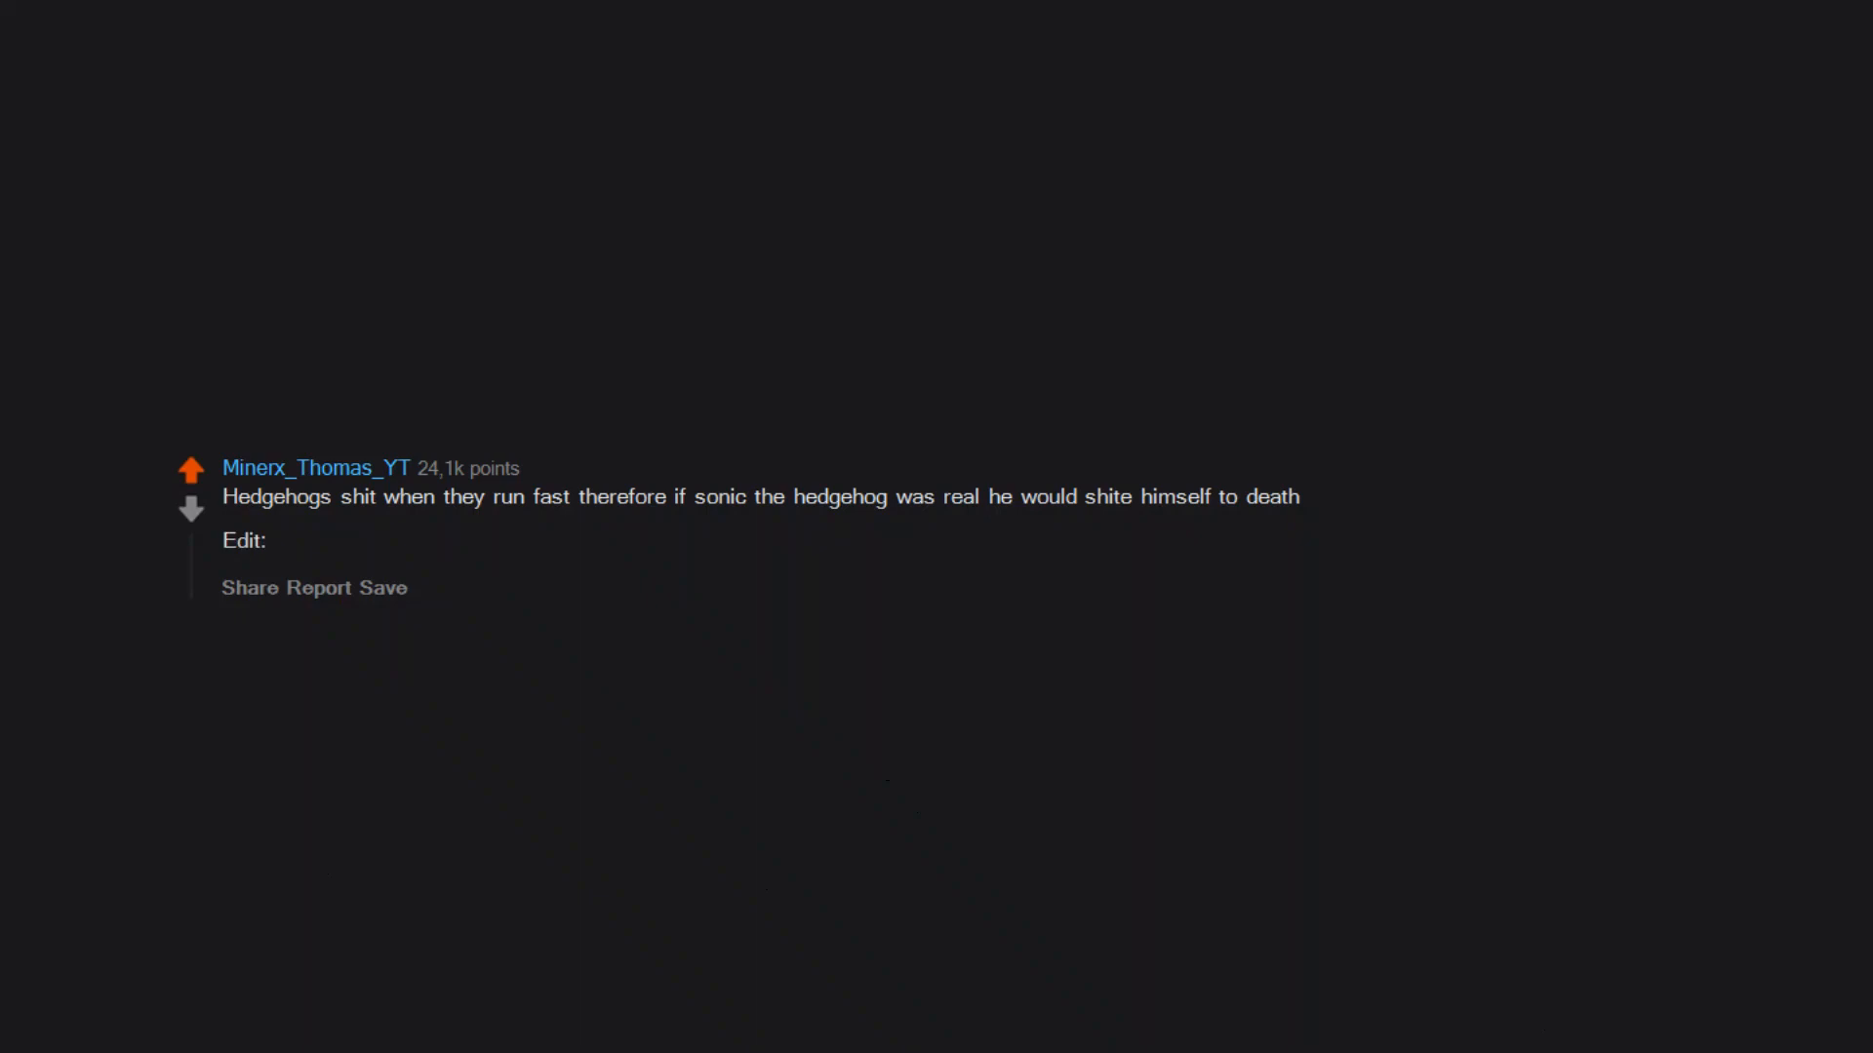
text(these were my first awards I cannot thank you kind people enough)
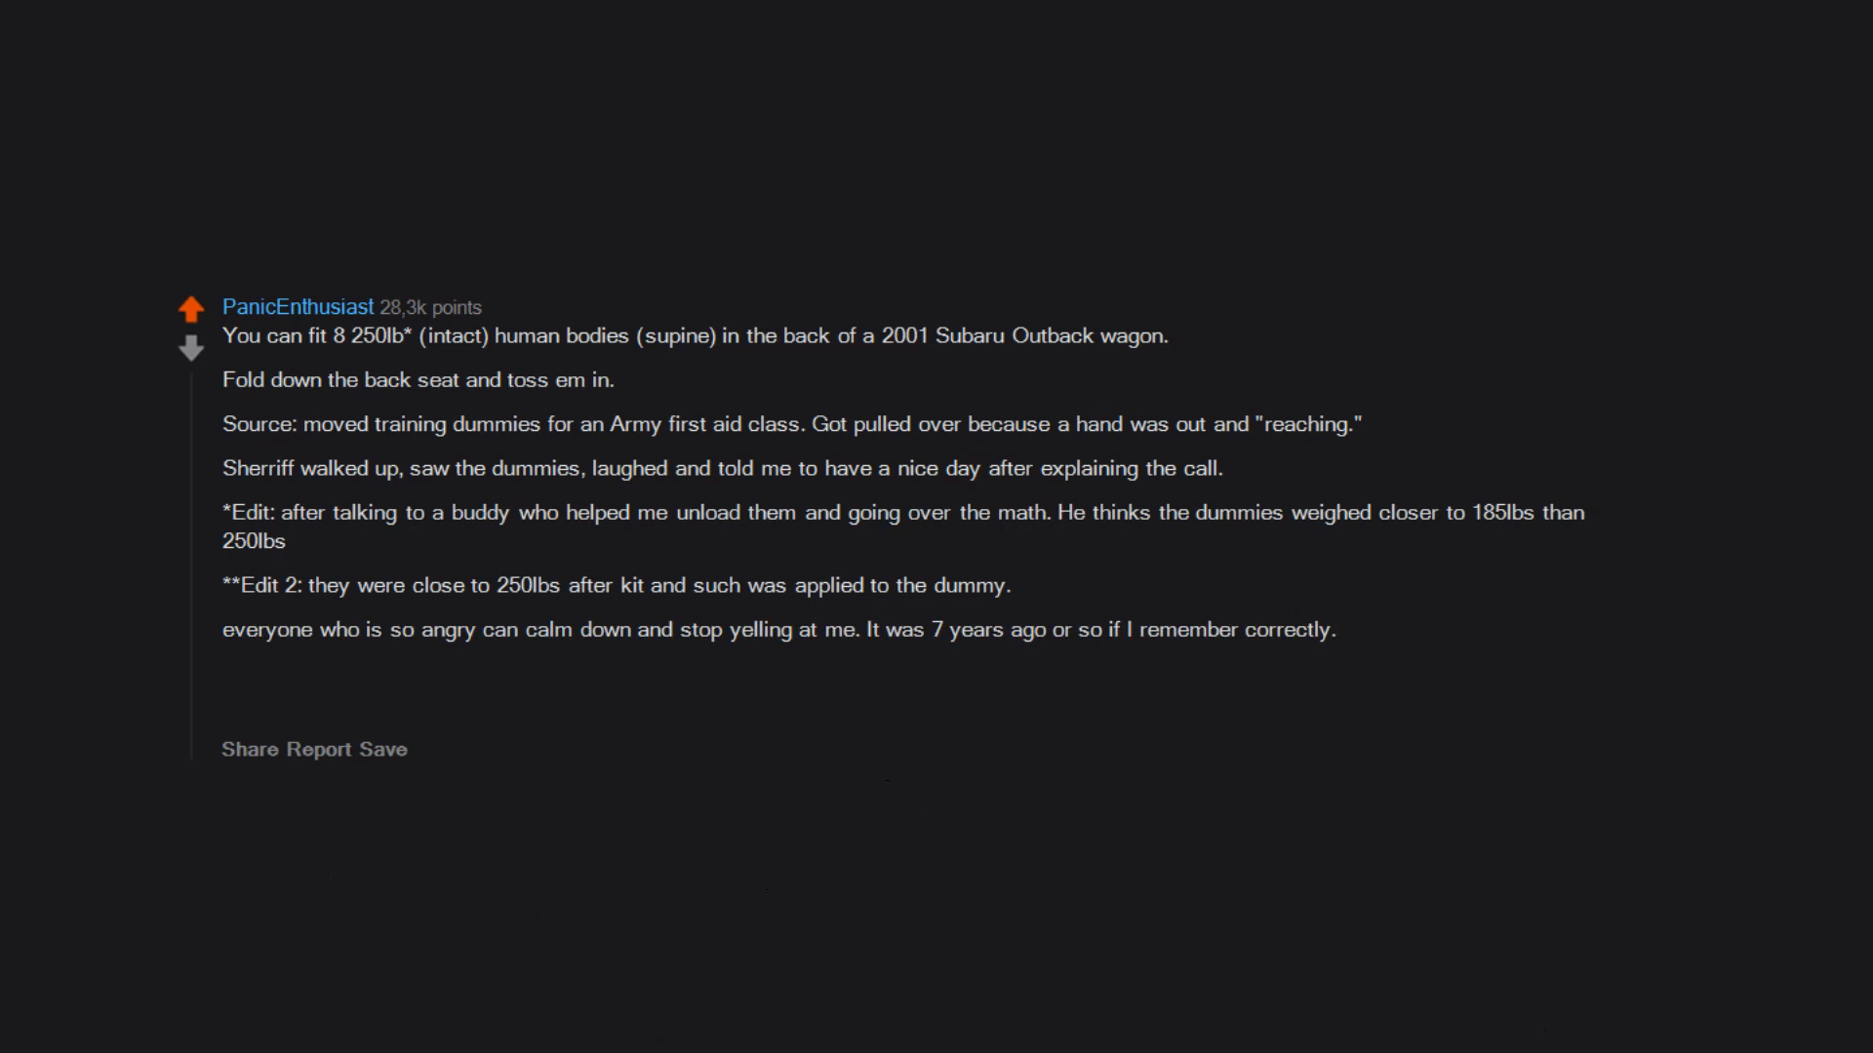
text(I've had a few blows to the head since then and the memory isn't what it once was.)
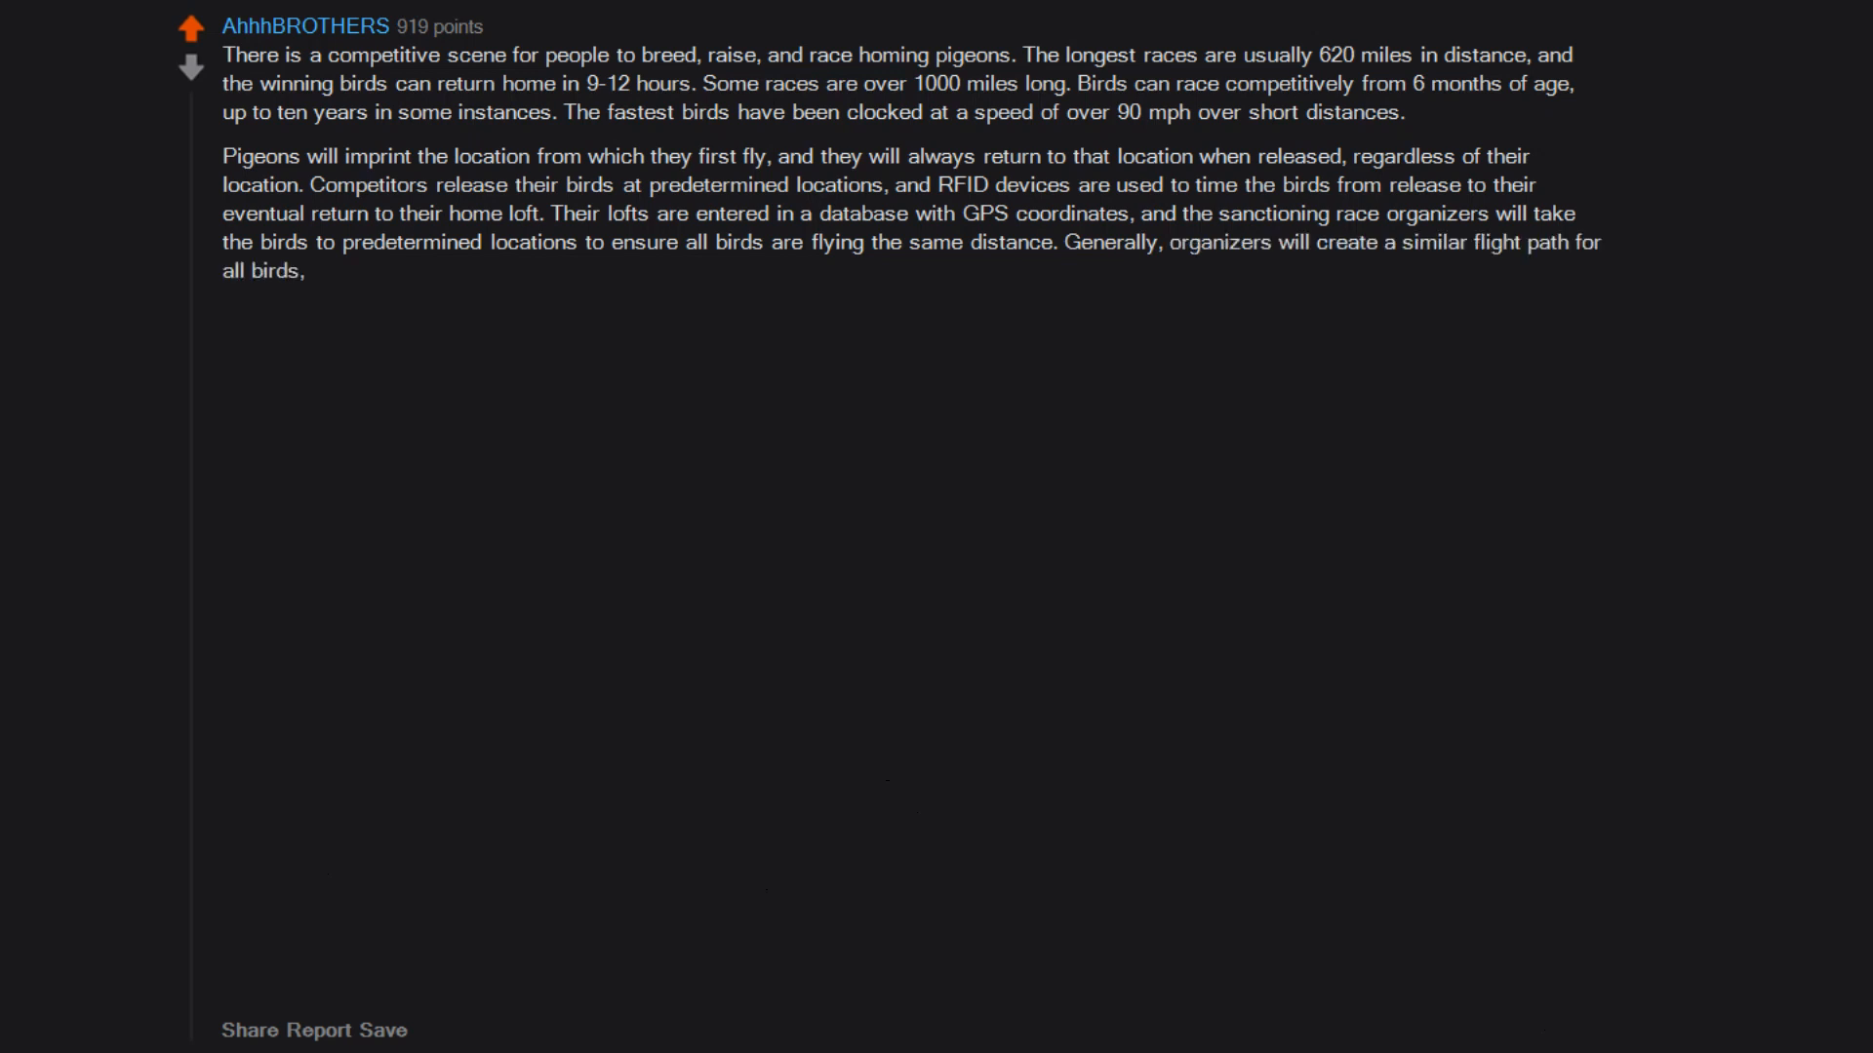
text(ie birds will be released x miles south from their respective  lofts so the group as a whole is generally north.)
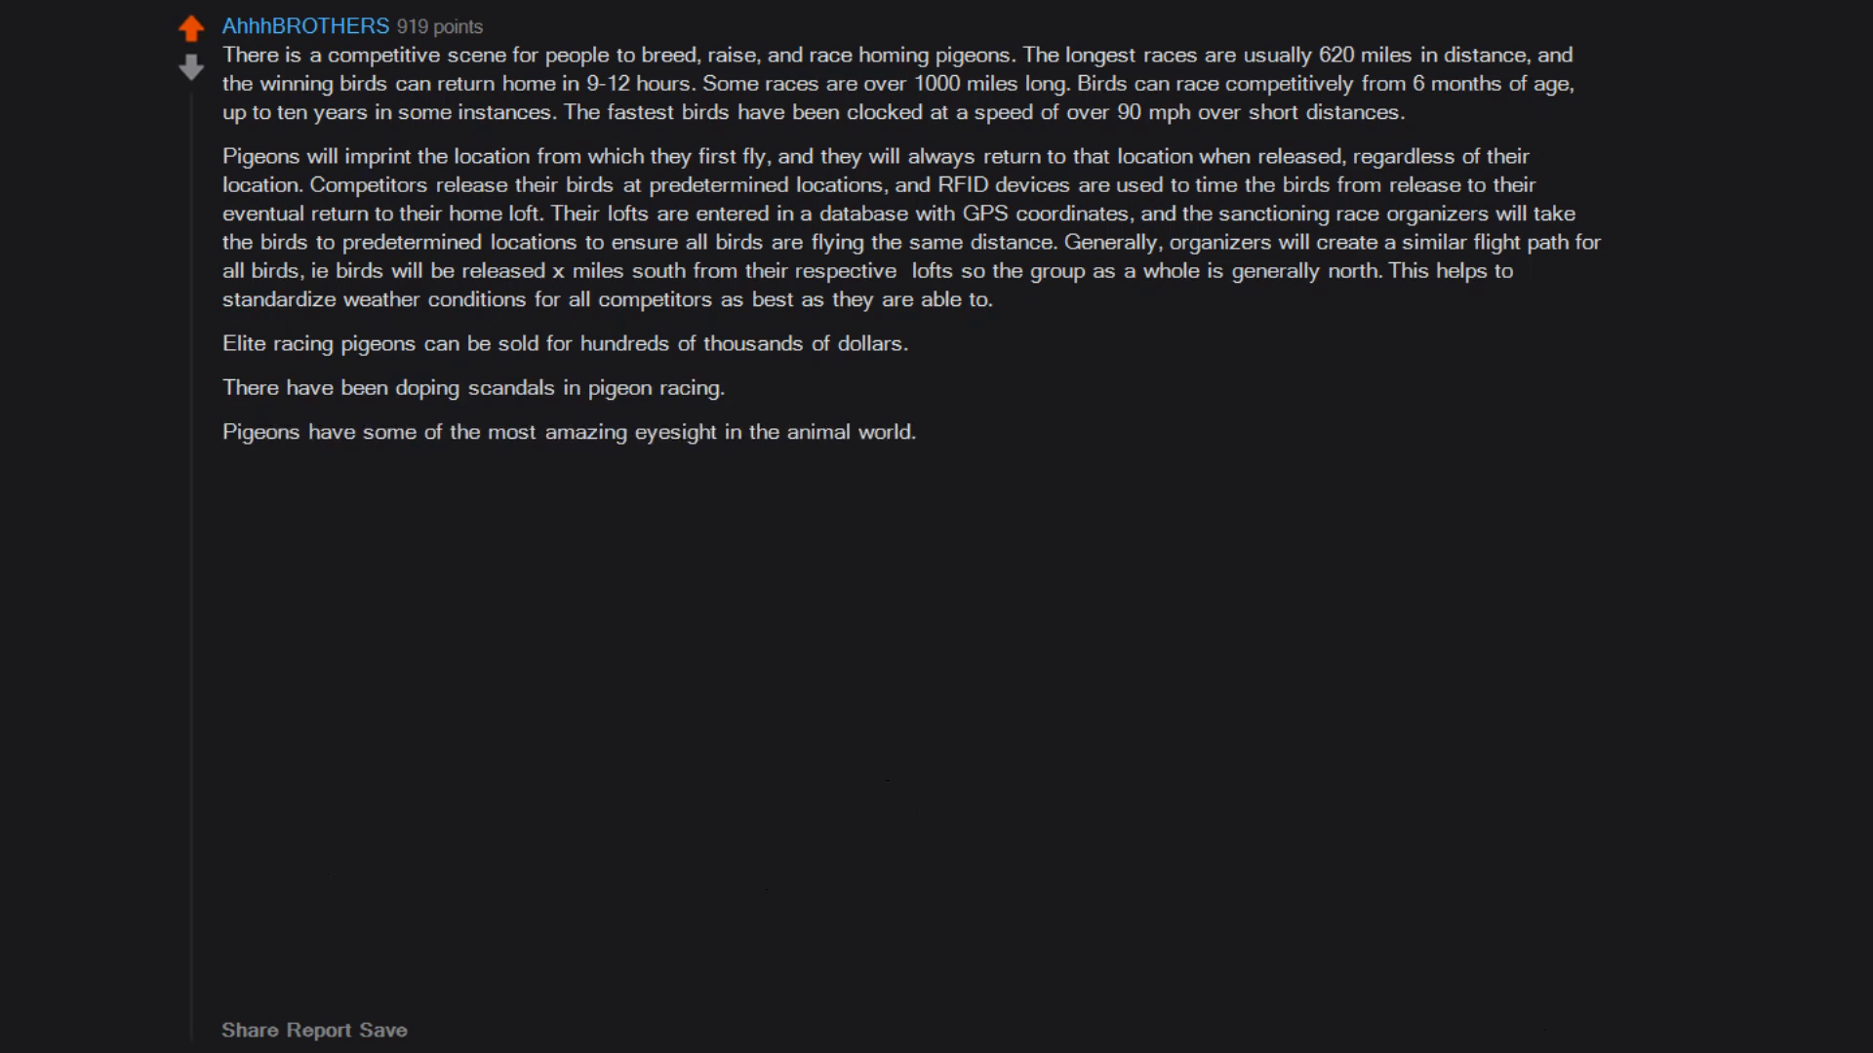
text(They have a 340 degree field of vision,)
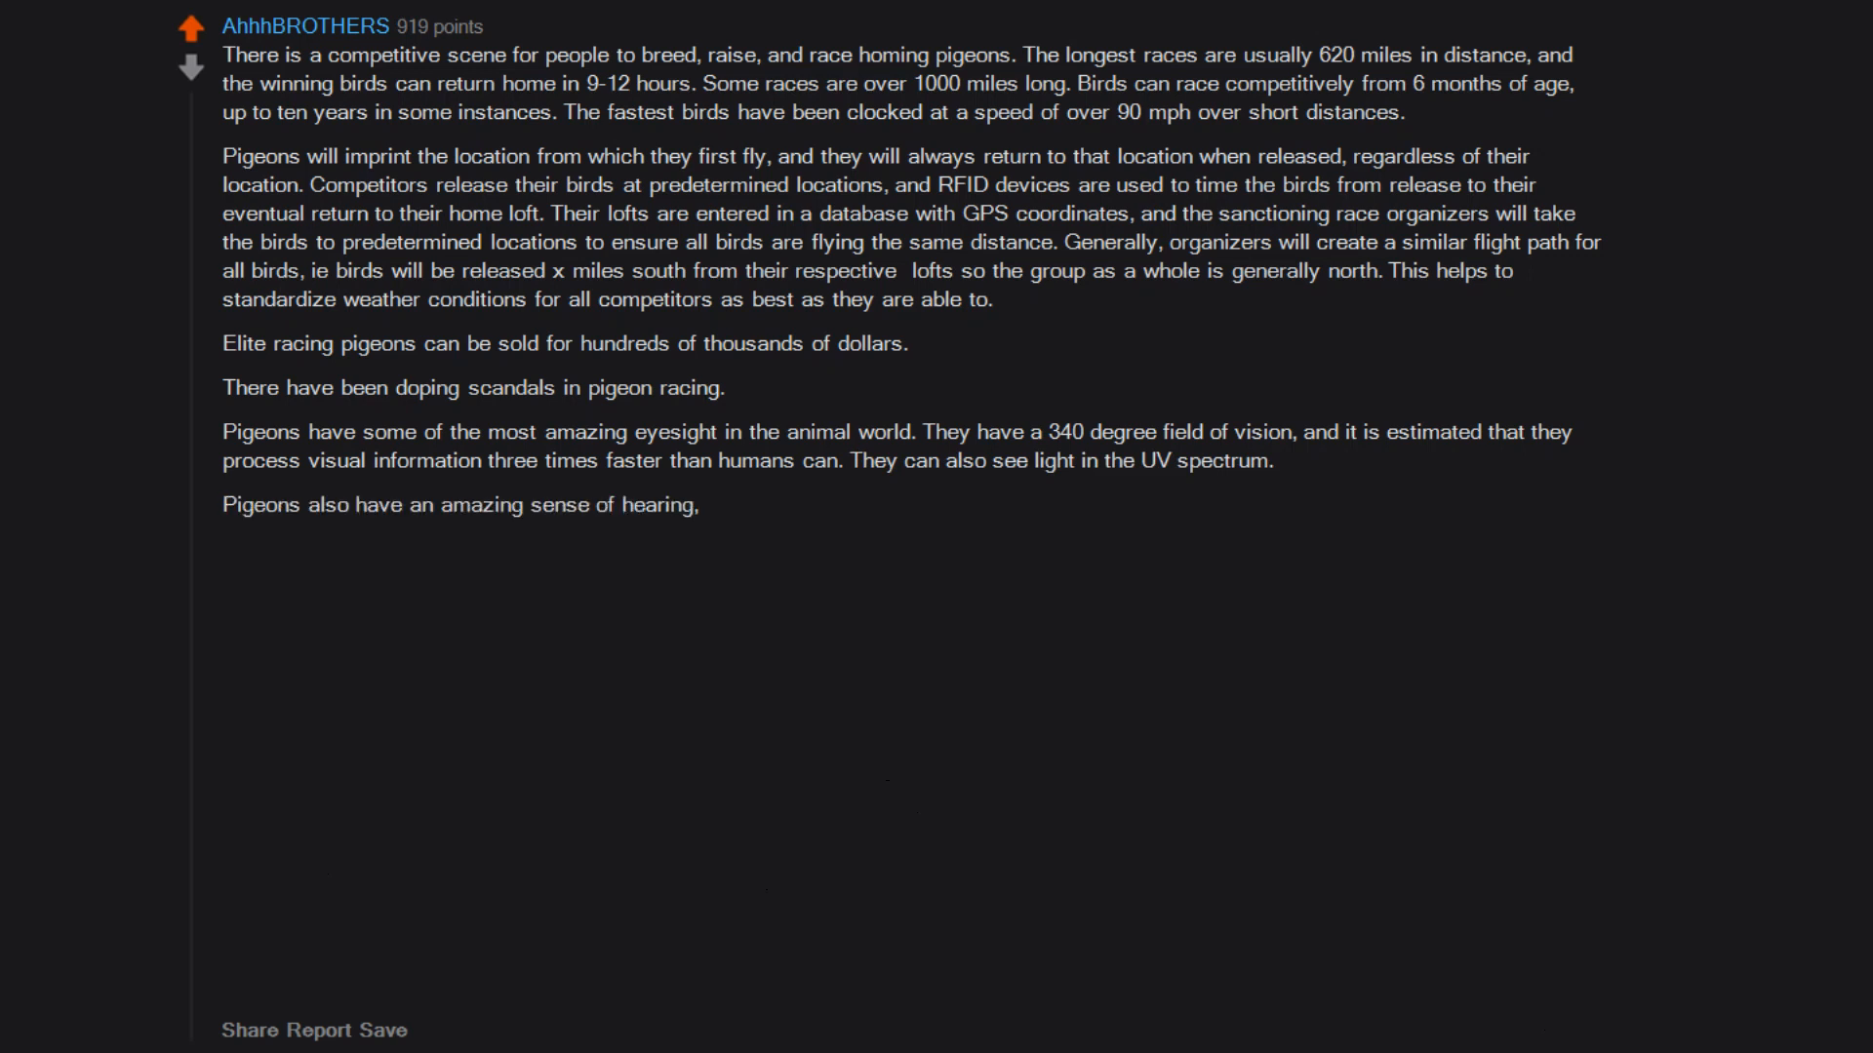
text(the range of frequencies that they can perceive is far beyond what humans can hear.)
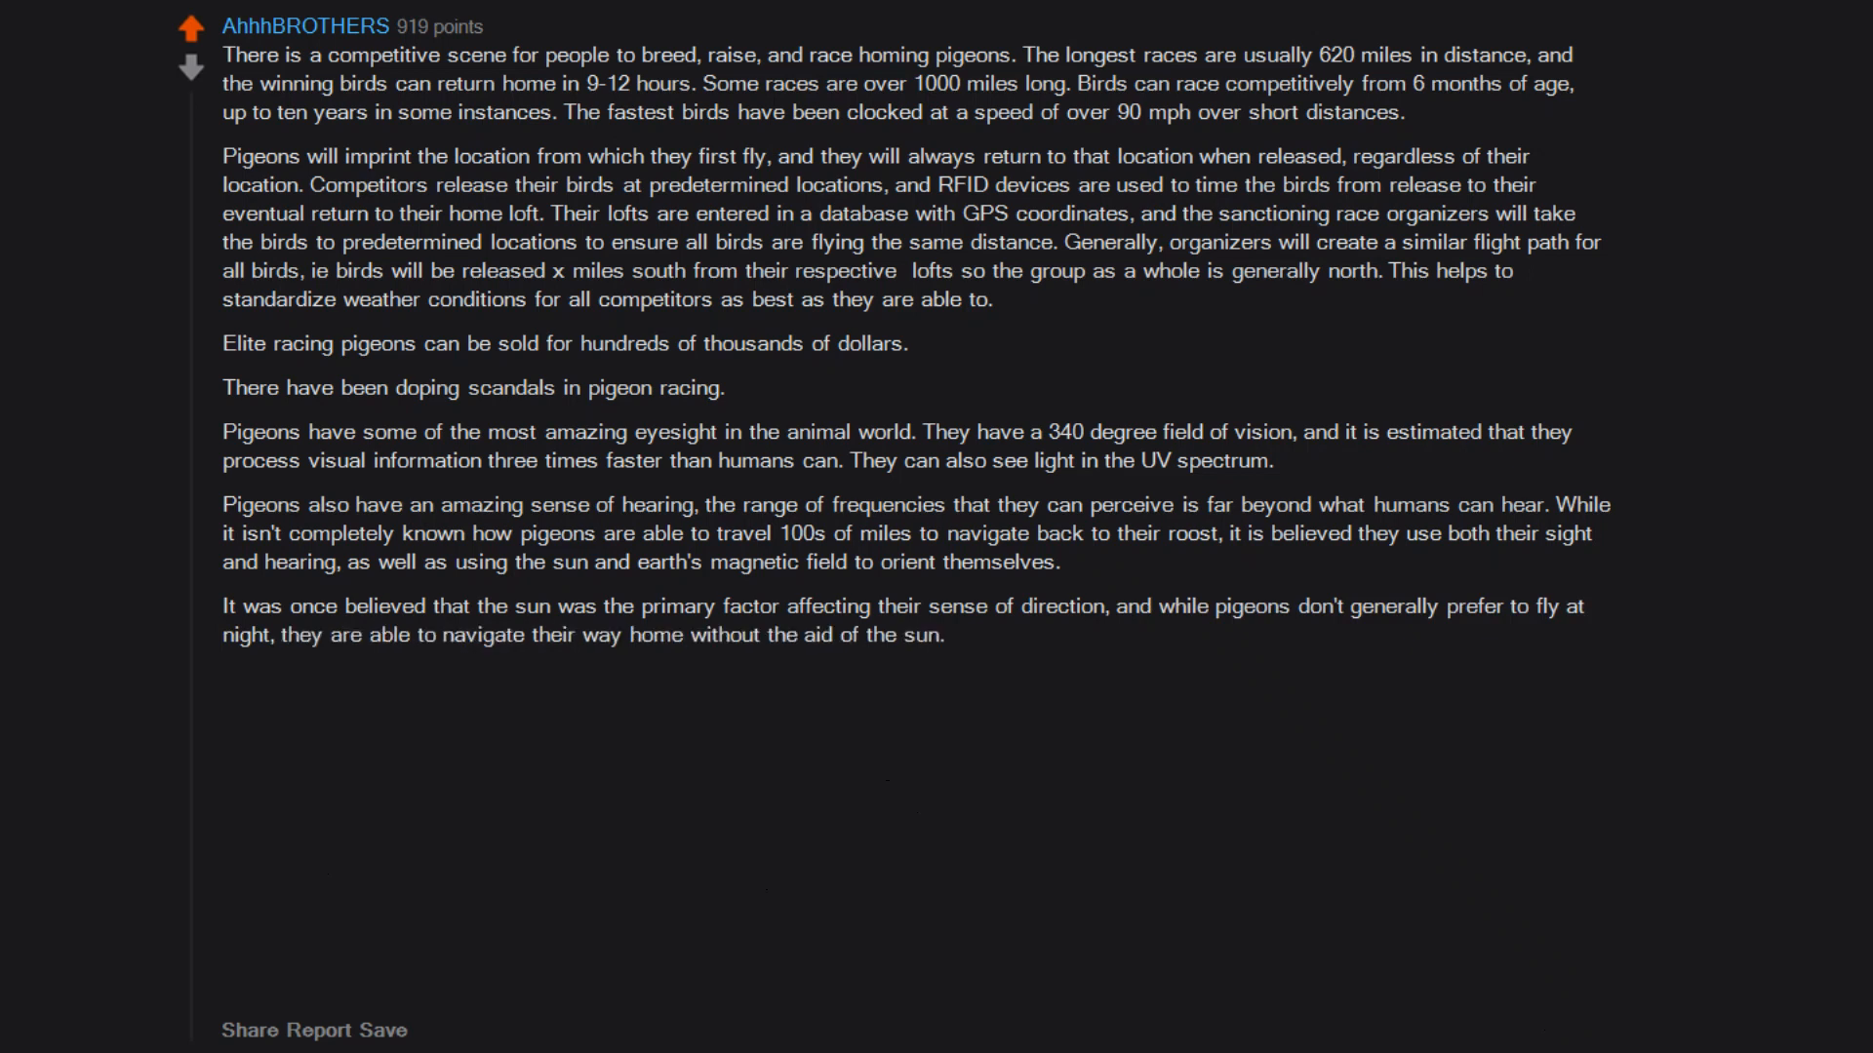
text(Oddly enough,)
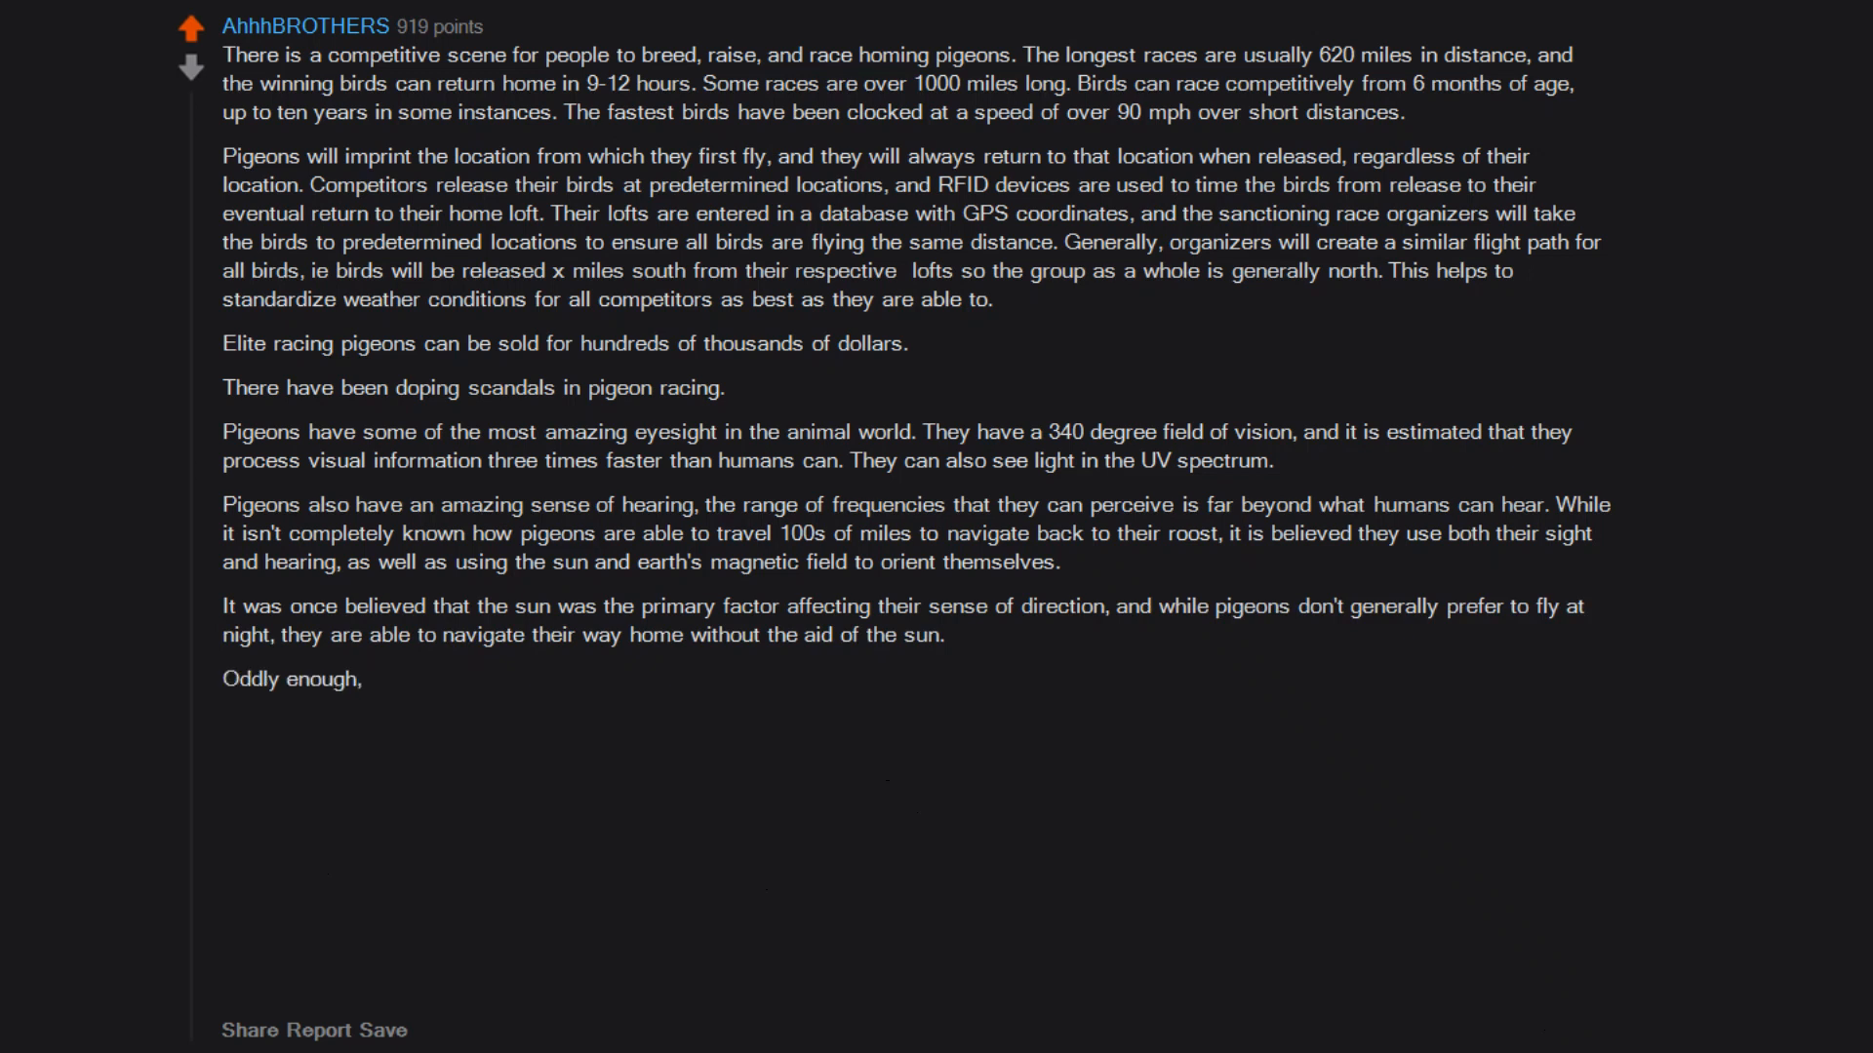
text(it is believed that their sense of hearing is the most crucial tool that pigeons use to fly home.)
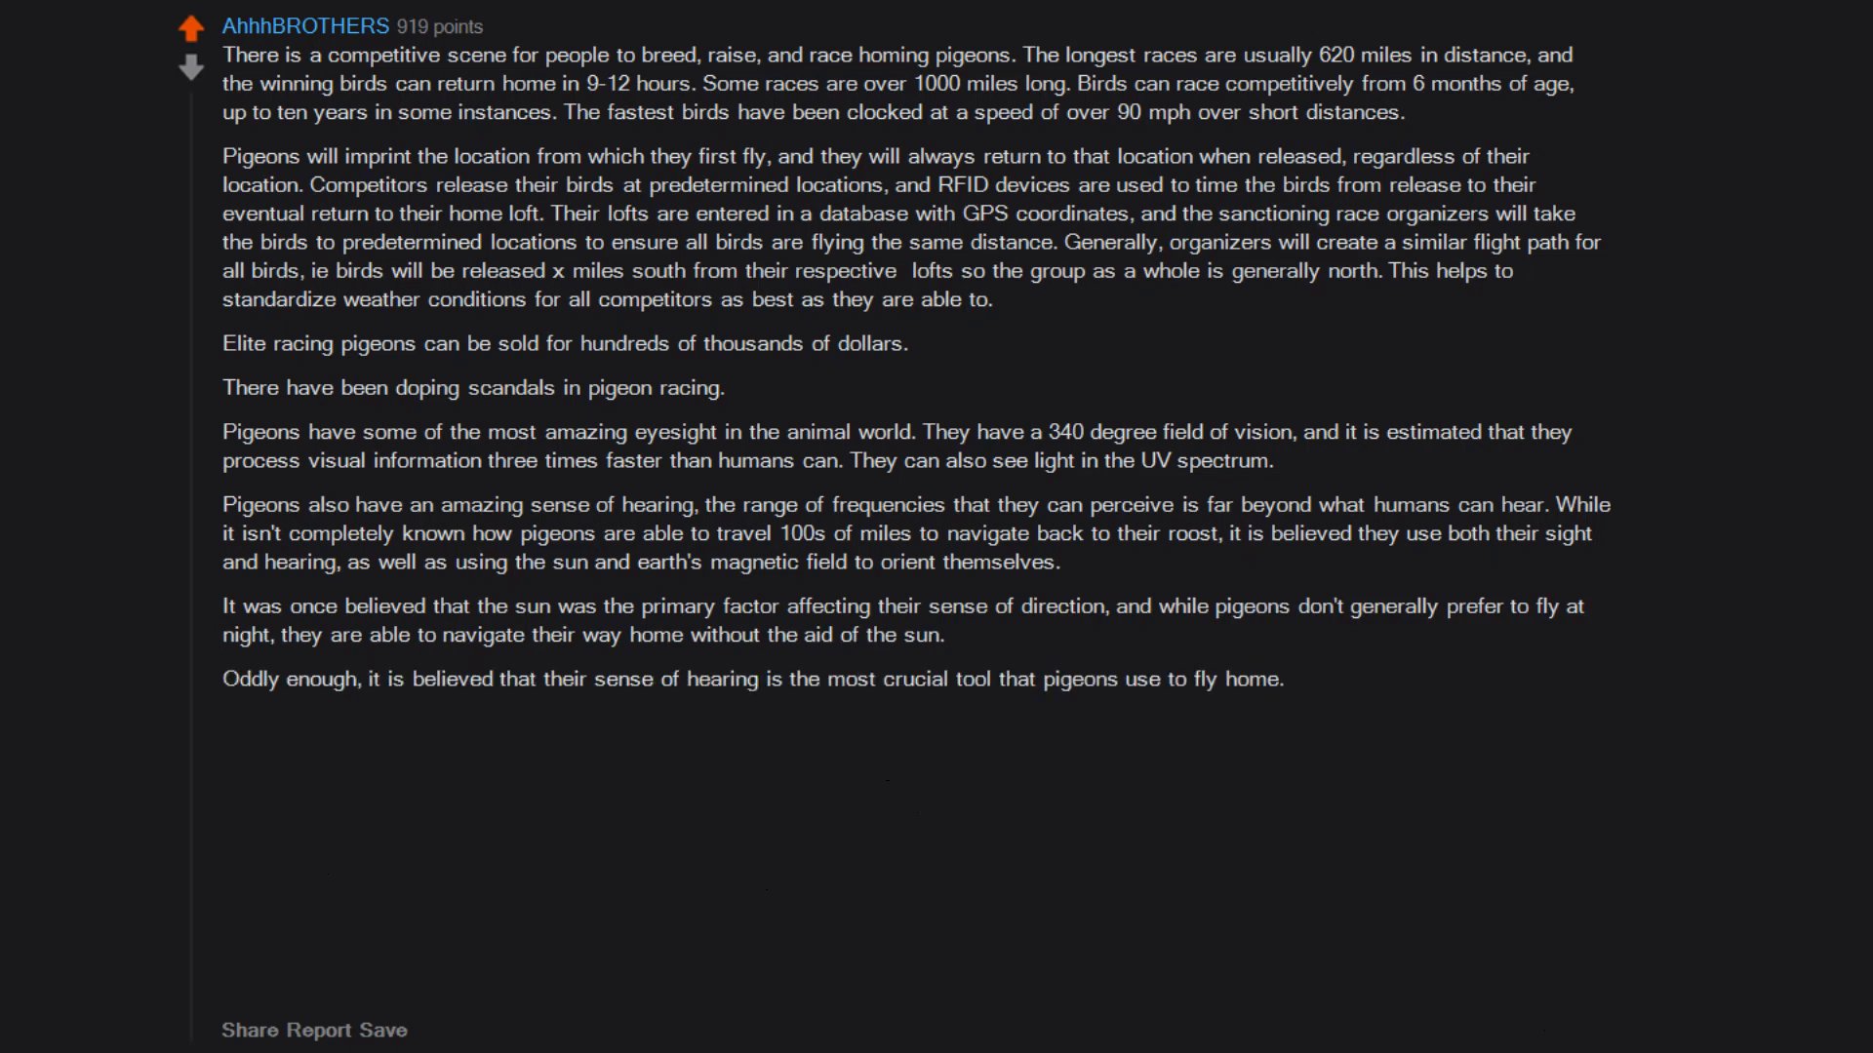
text(As mentioned previously, their hearing range is far above what people can appreciate.)
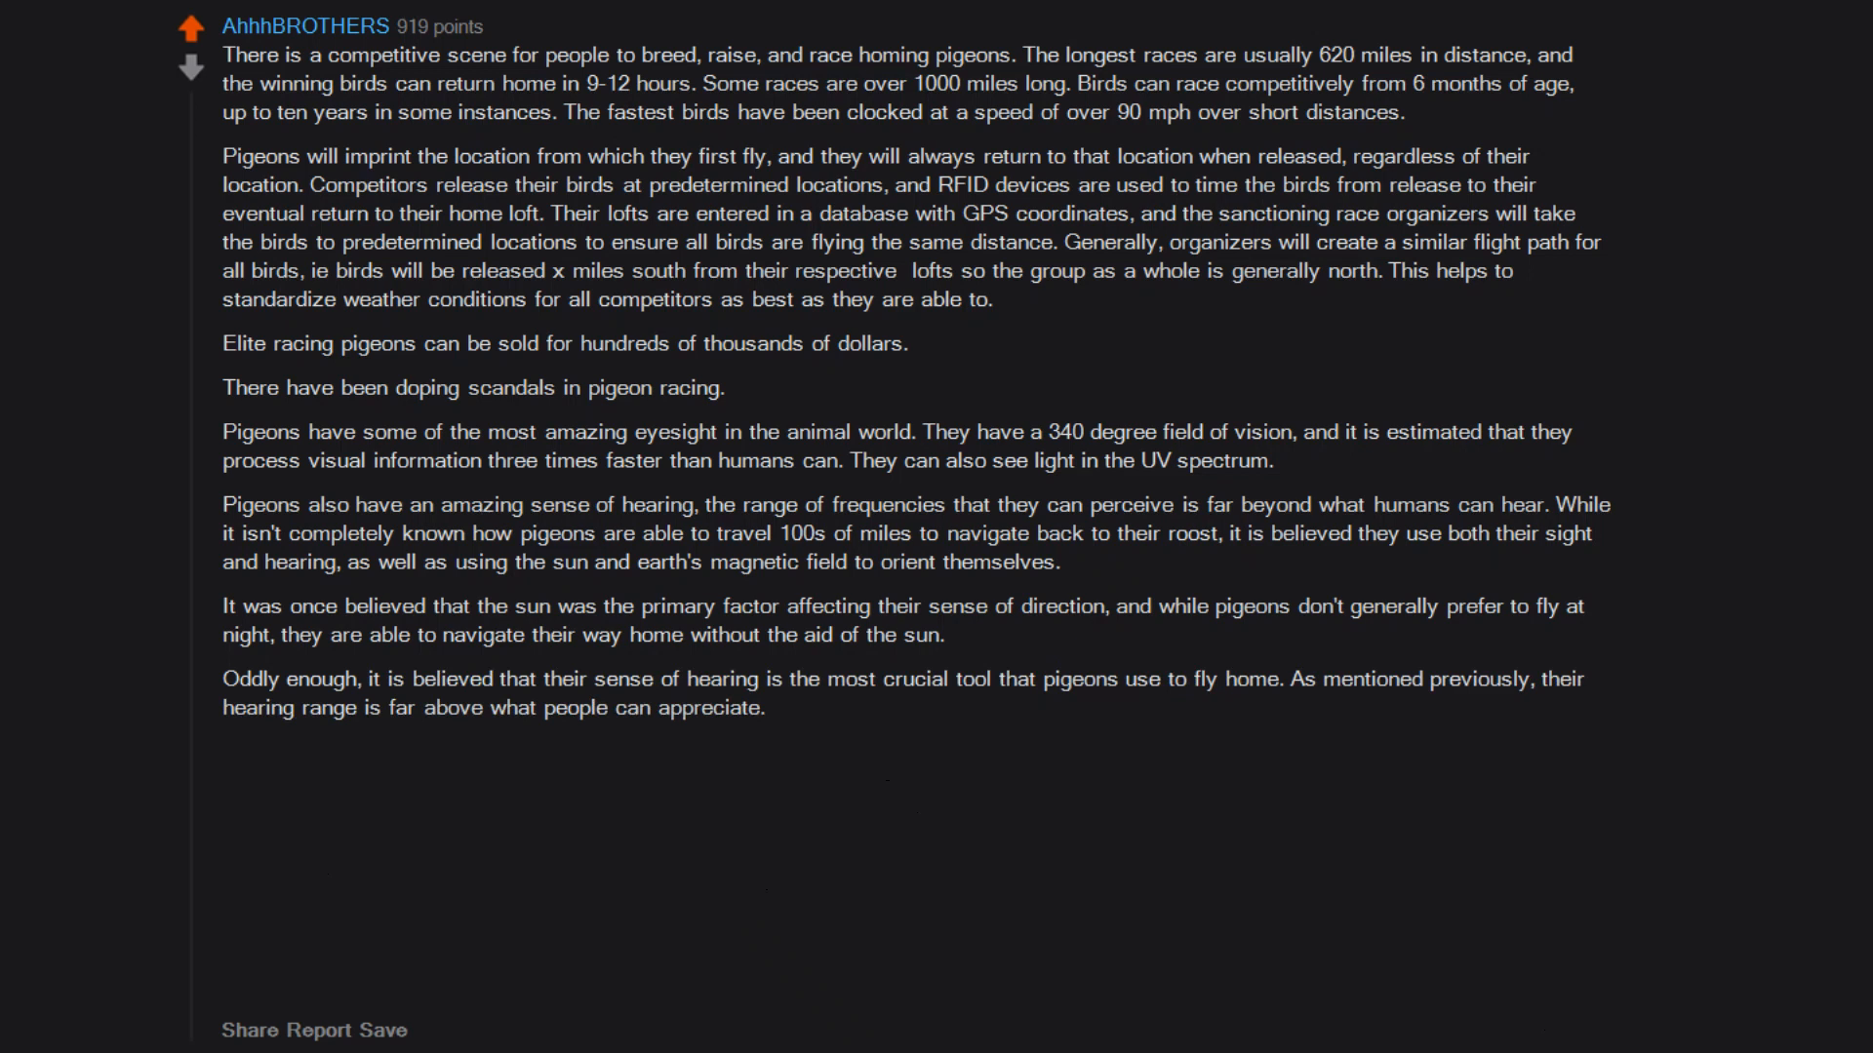
text(Perhaps it is more accurate to say it is far below what people can sense, as the birds are able to sense infrasound, or ultra low frequency sound waves.)
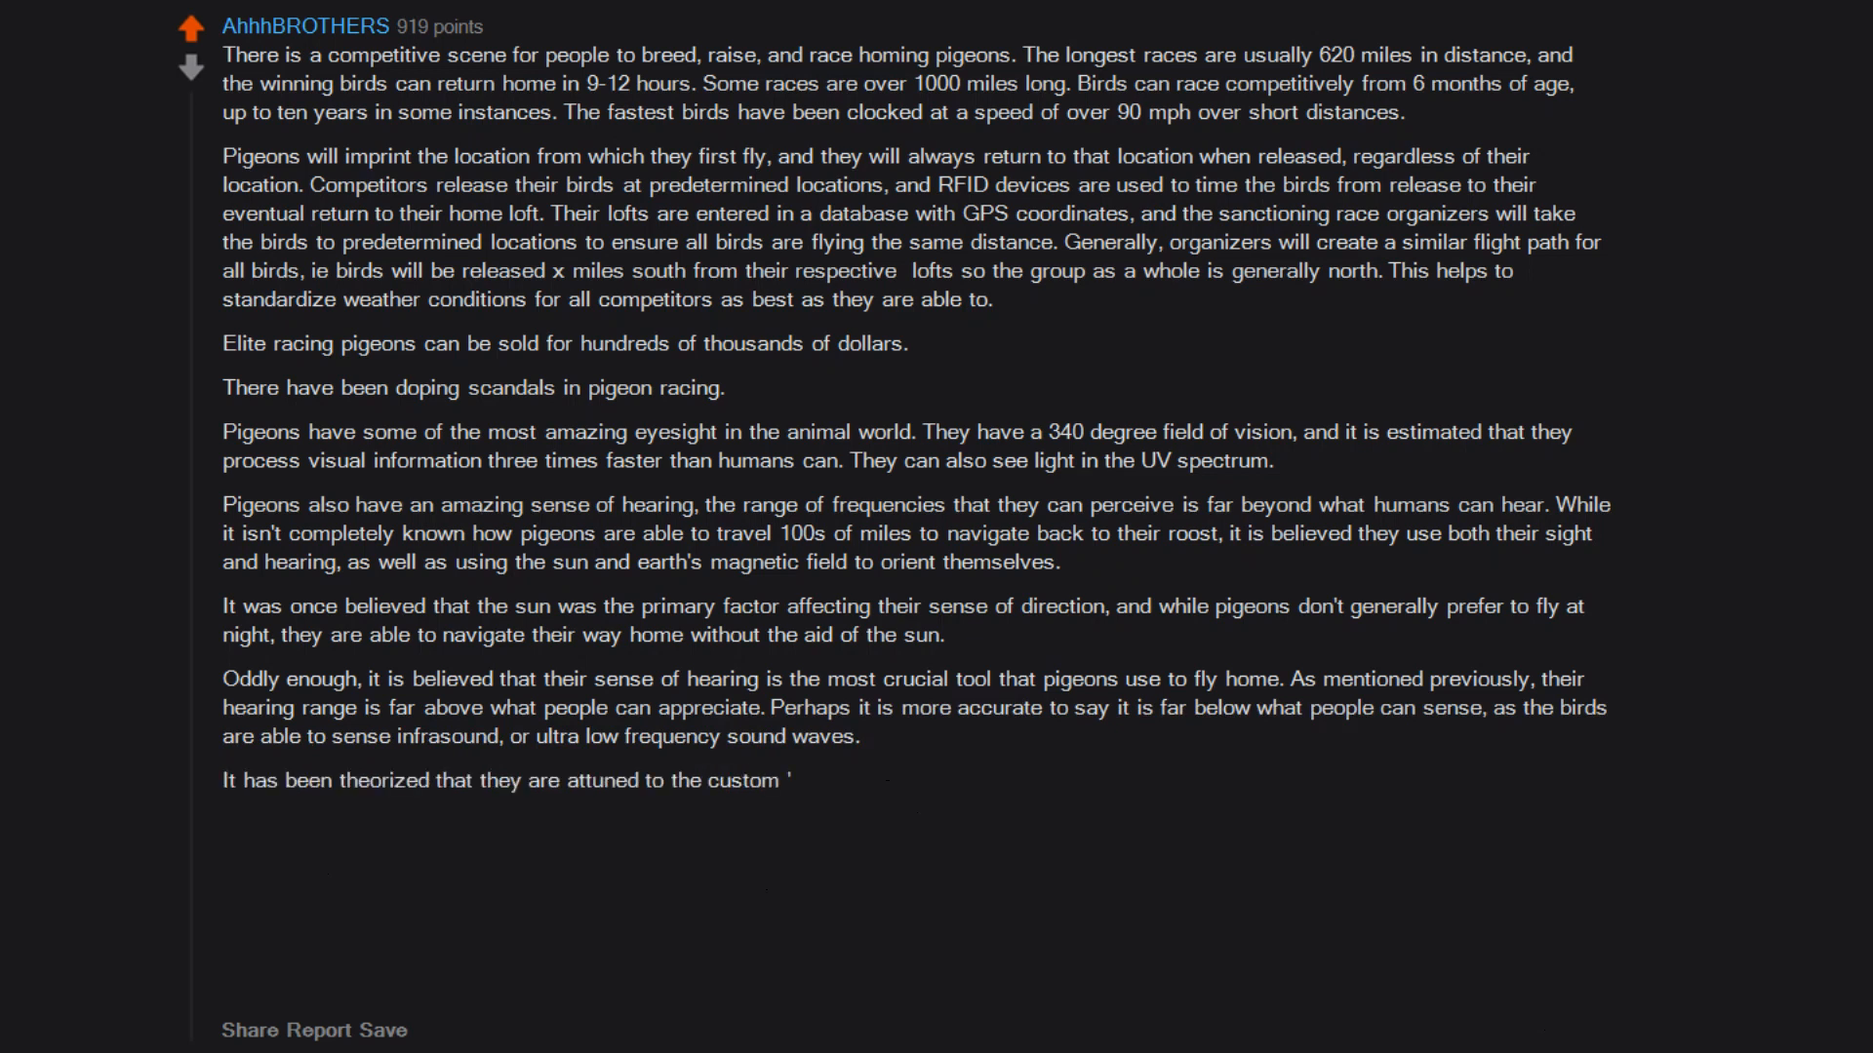
text(infrasound fingerprint')
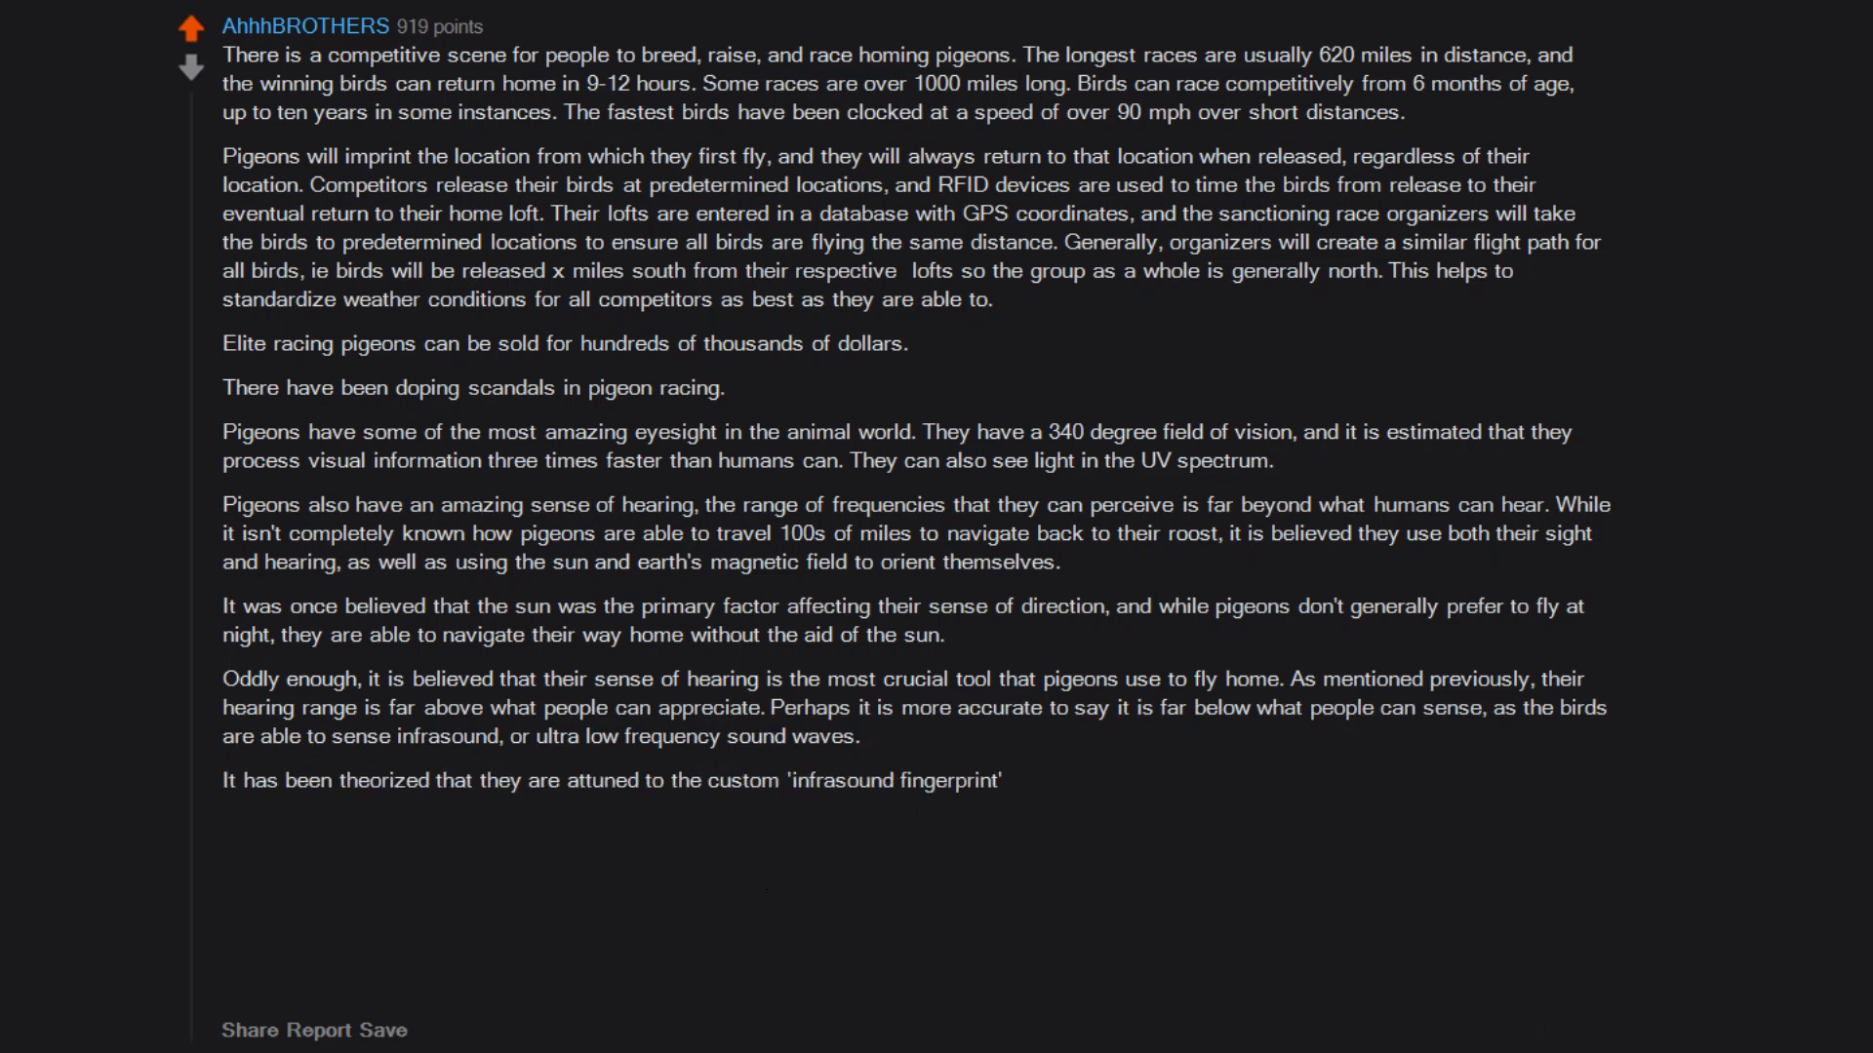
text(that is unique to the location of each pigeons individual roost.)
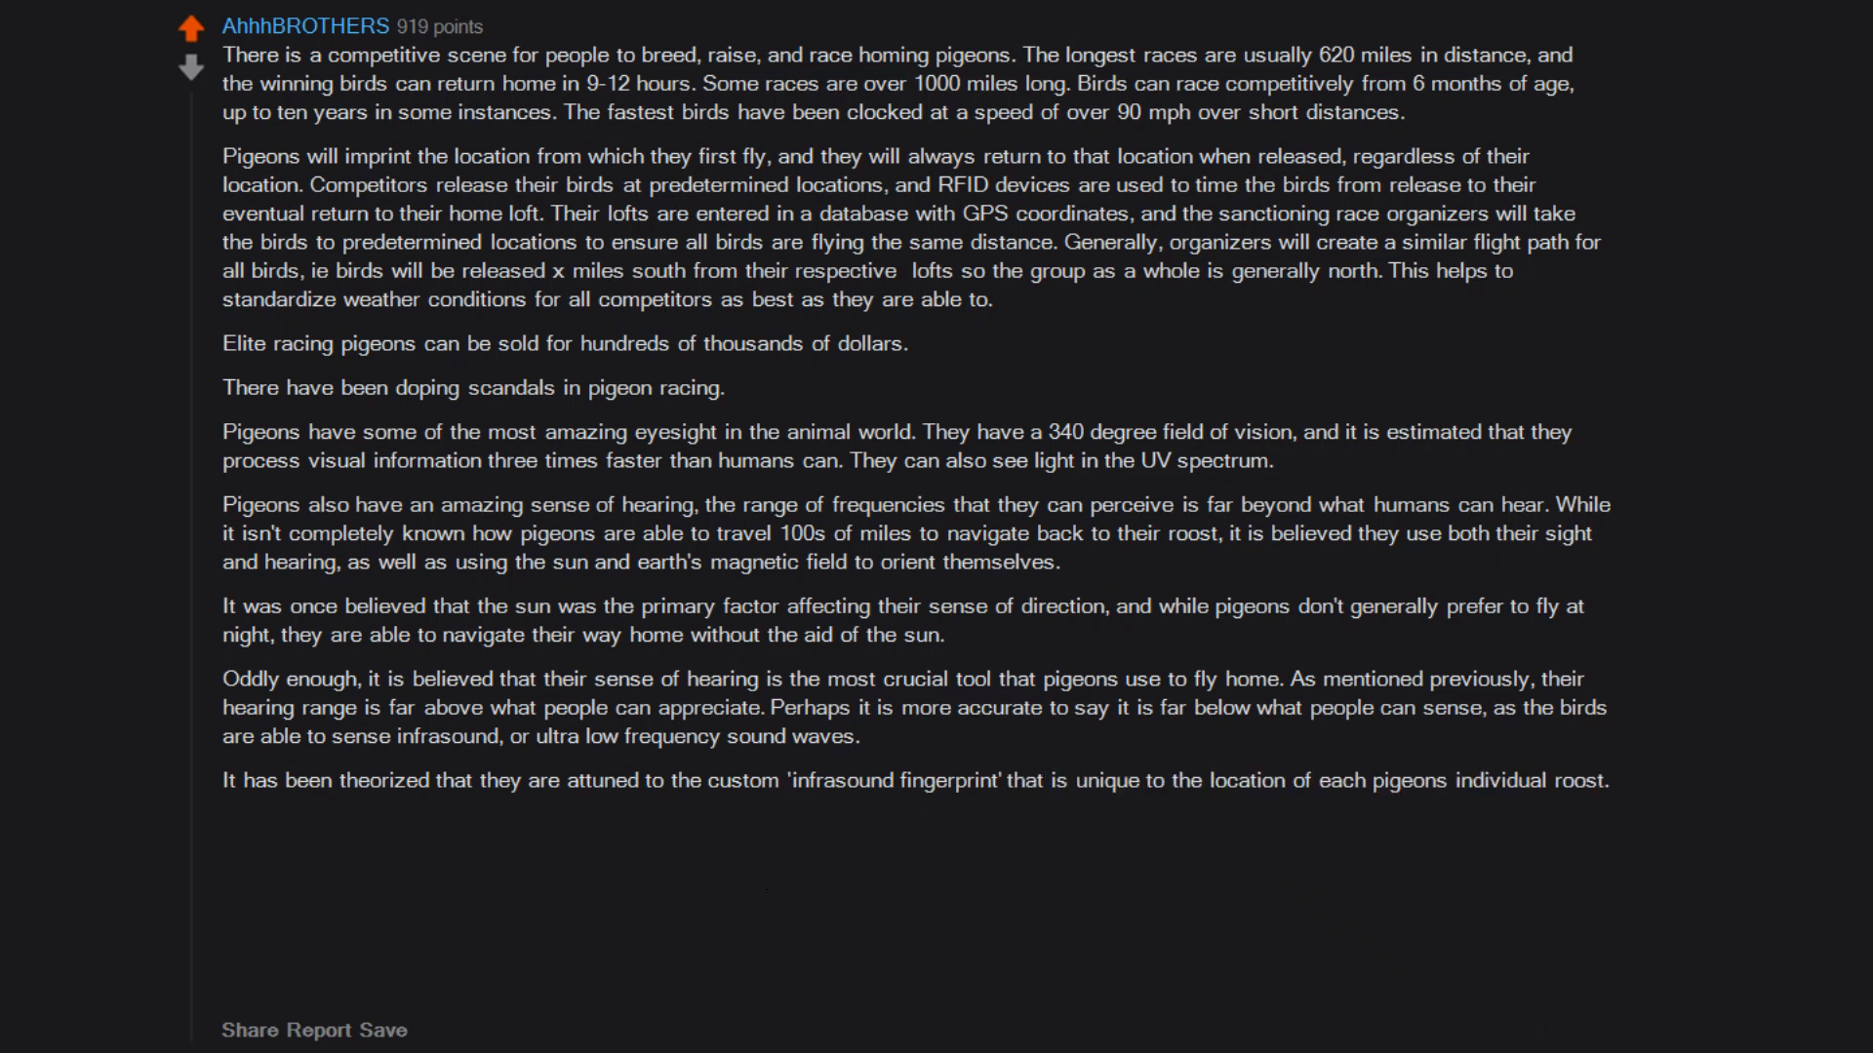
text(In fact,)
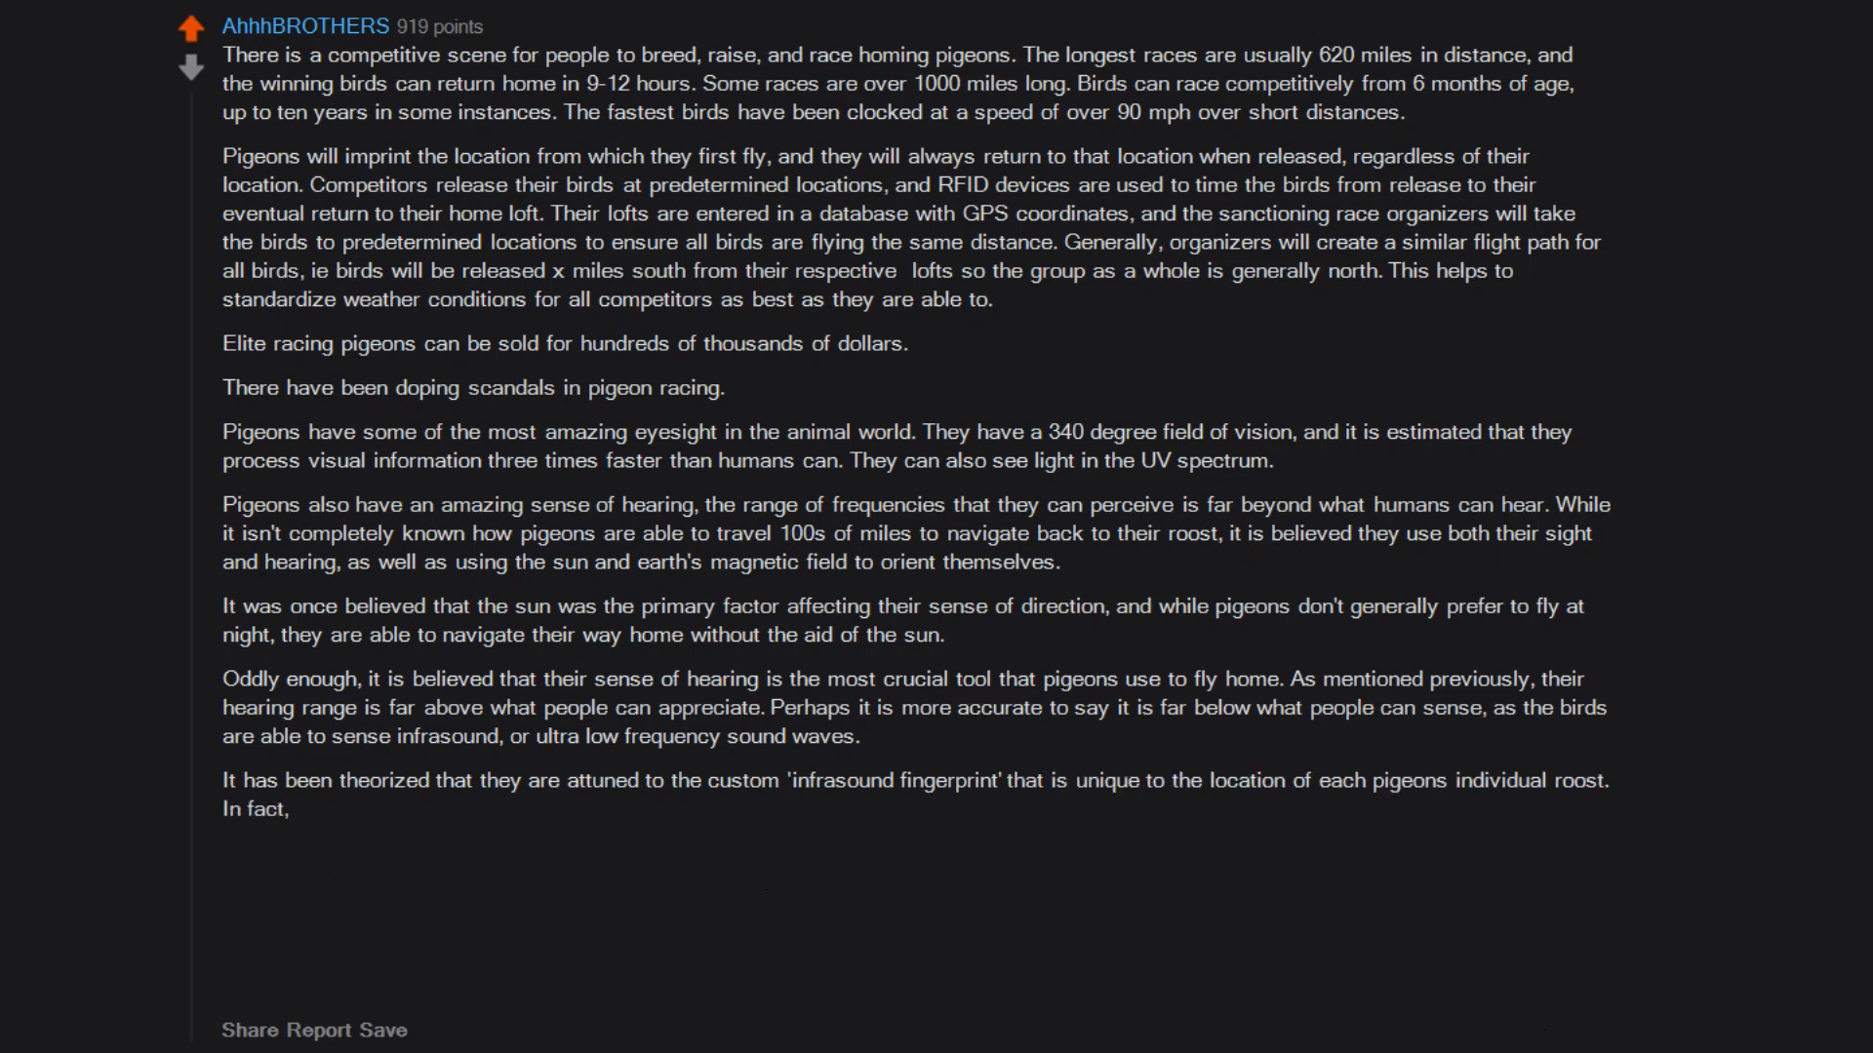
text(hearing is so important to their navigation,)
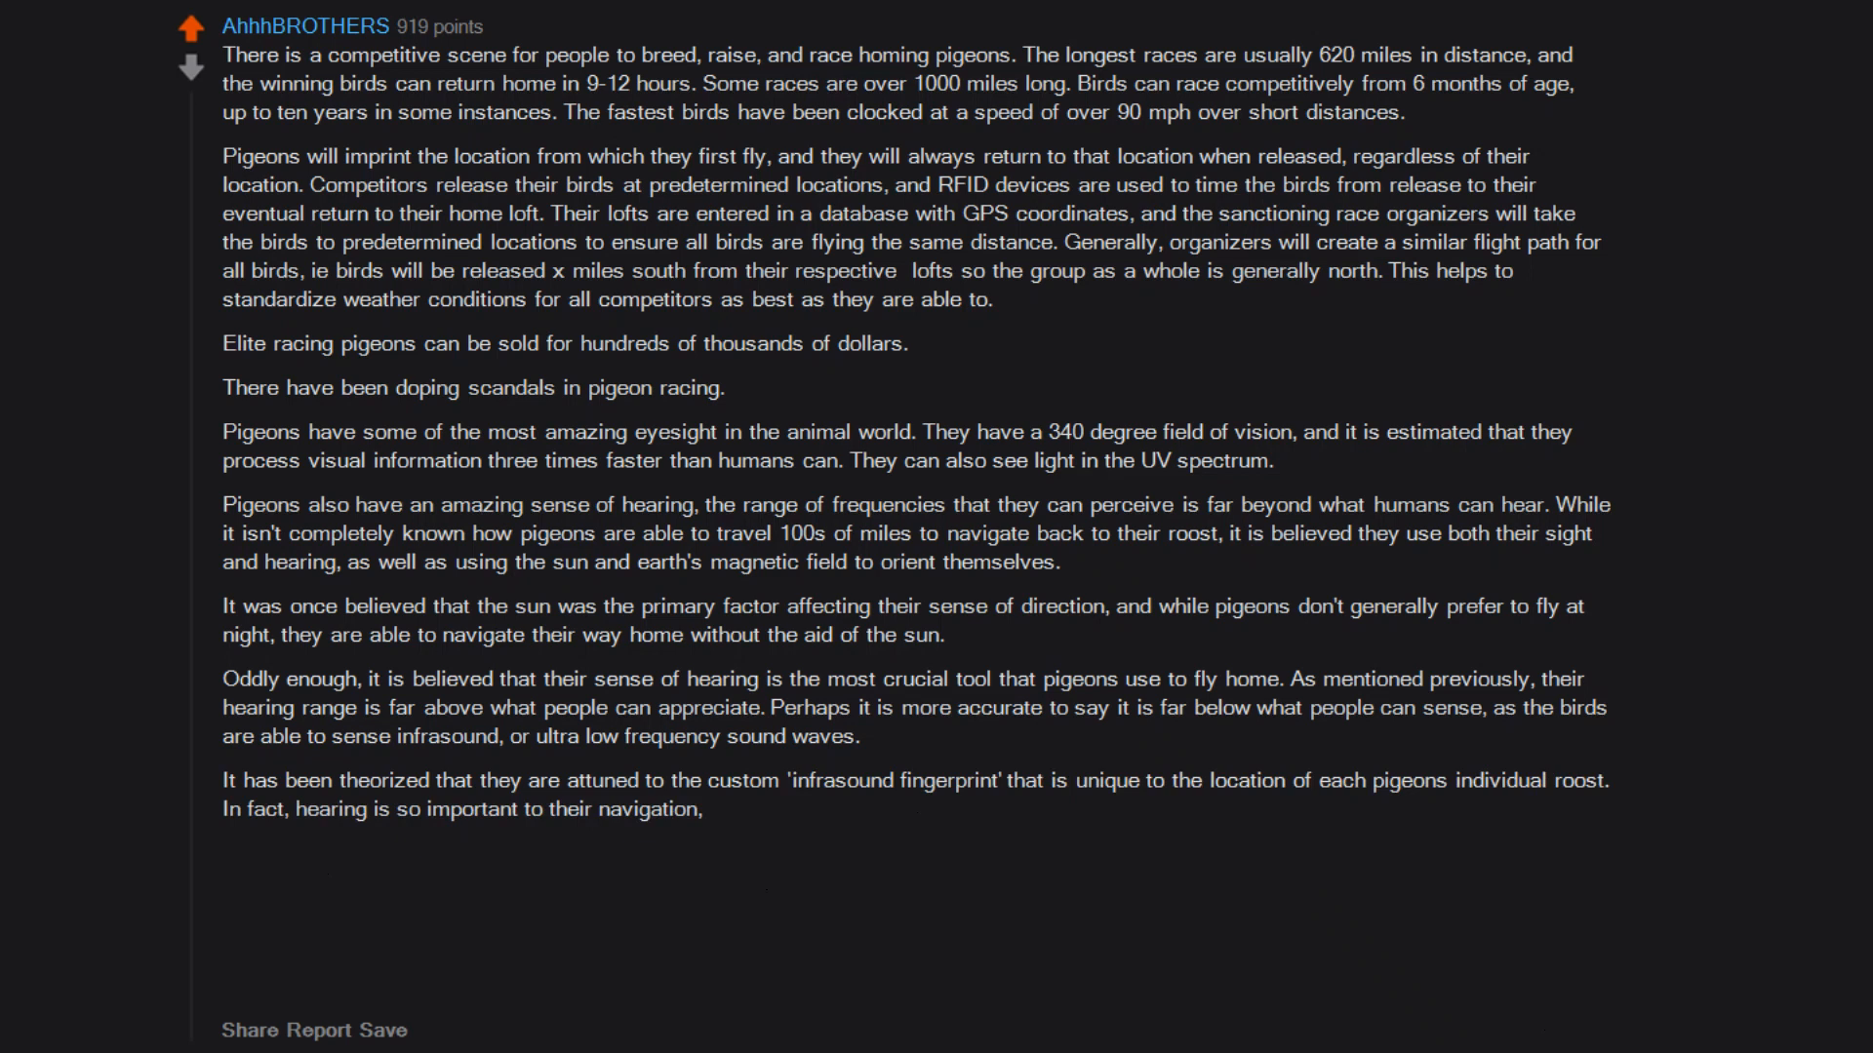
text(compared to eyesight,)
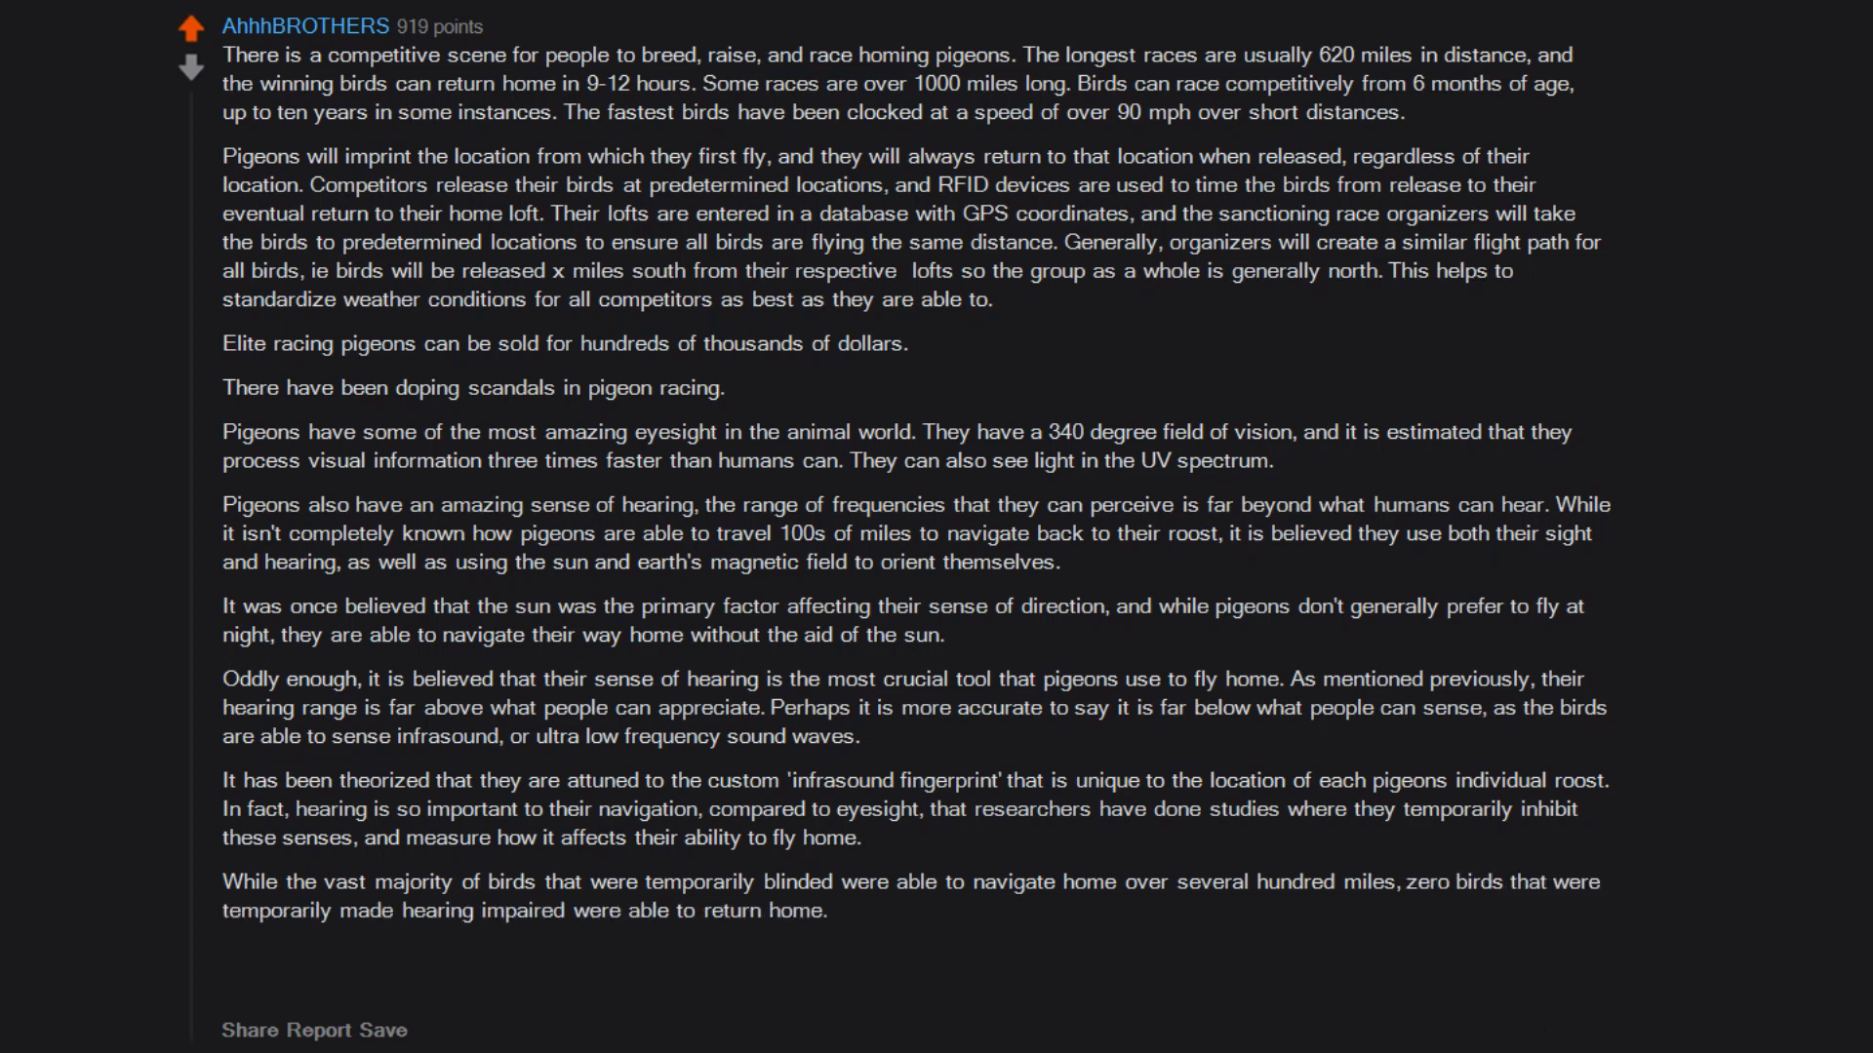
text(I'm not a pigeon racer,)
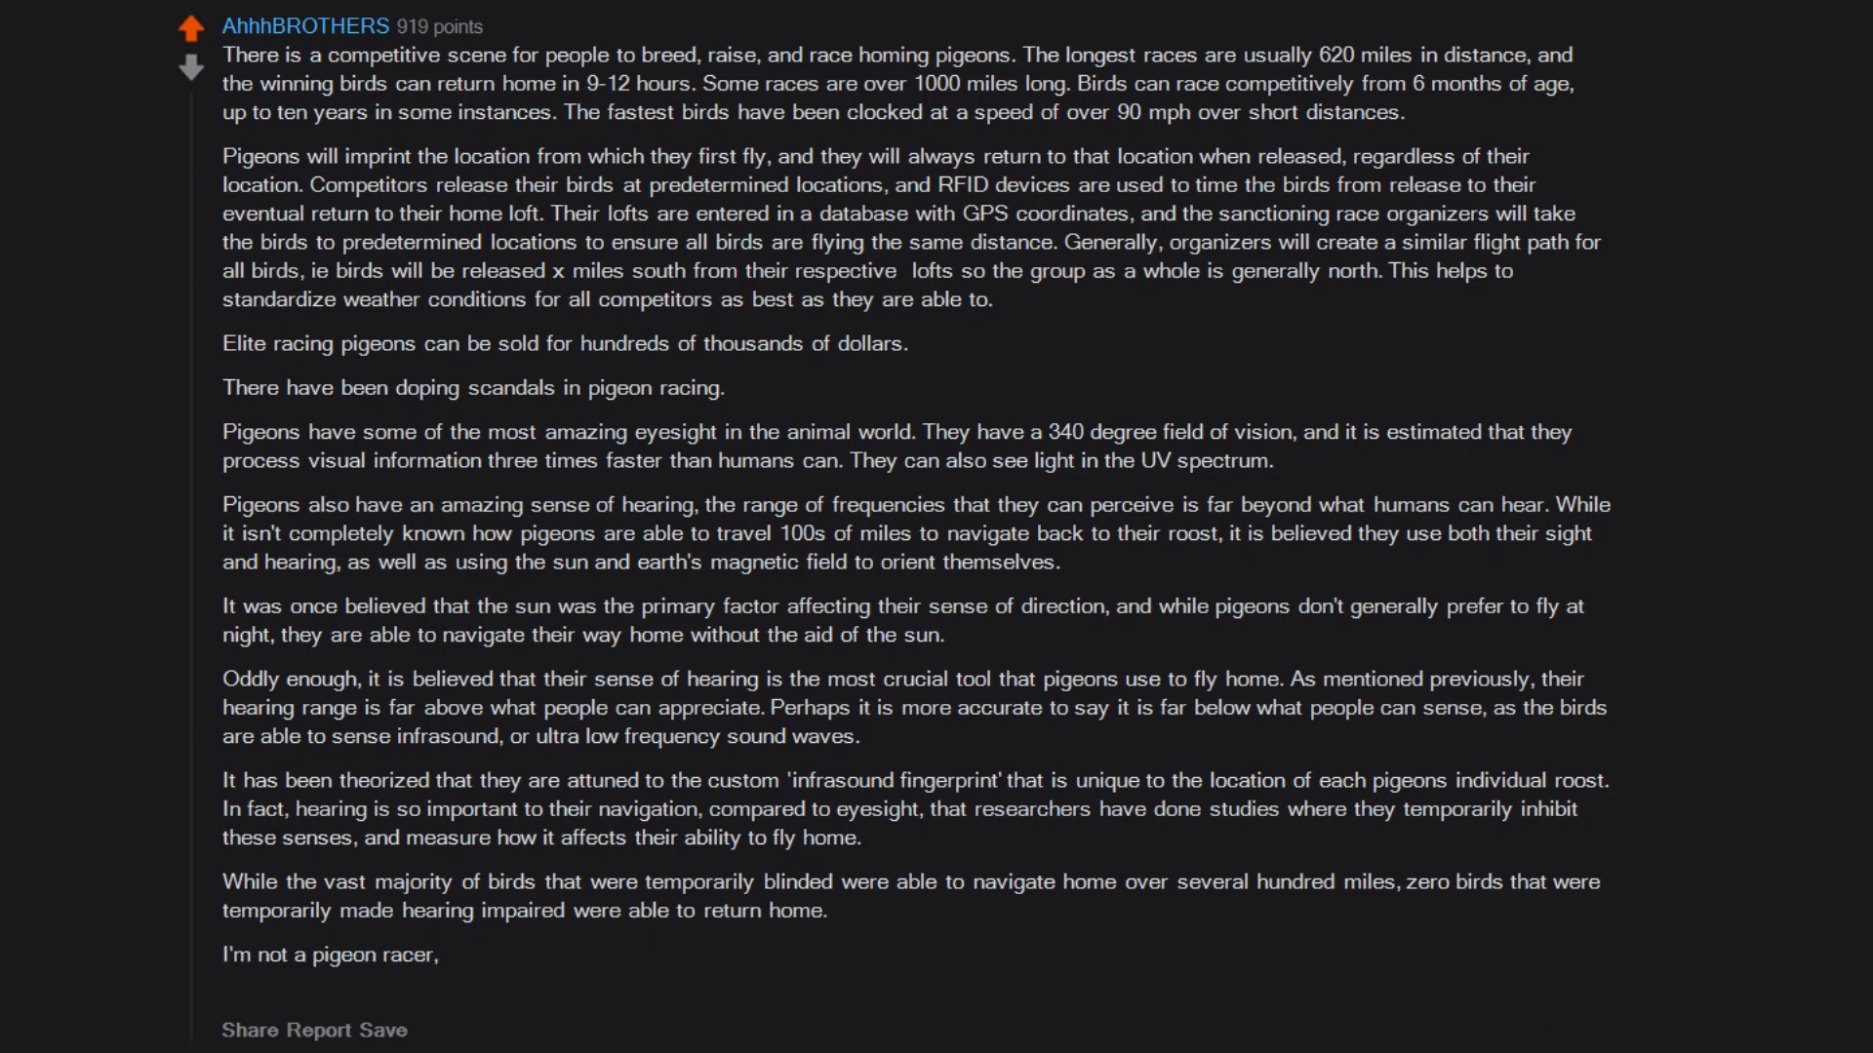
text(and there are certainly ethical concerns for this sport,)
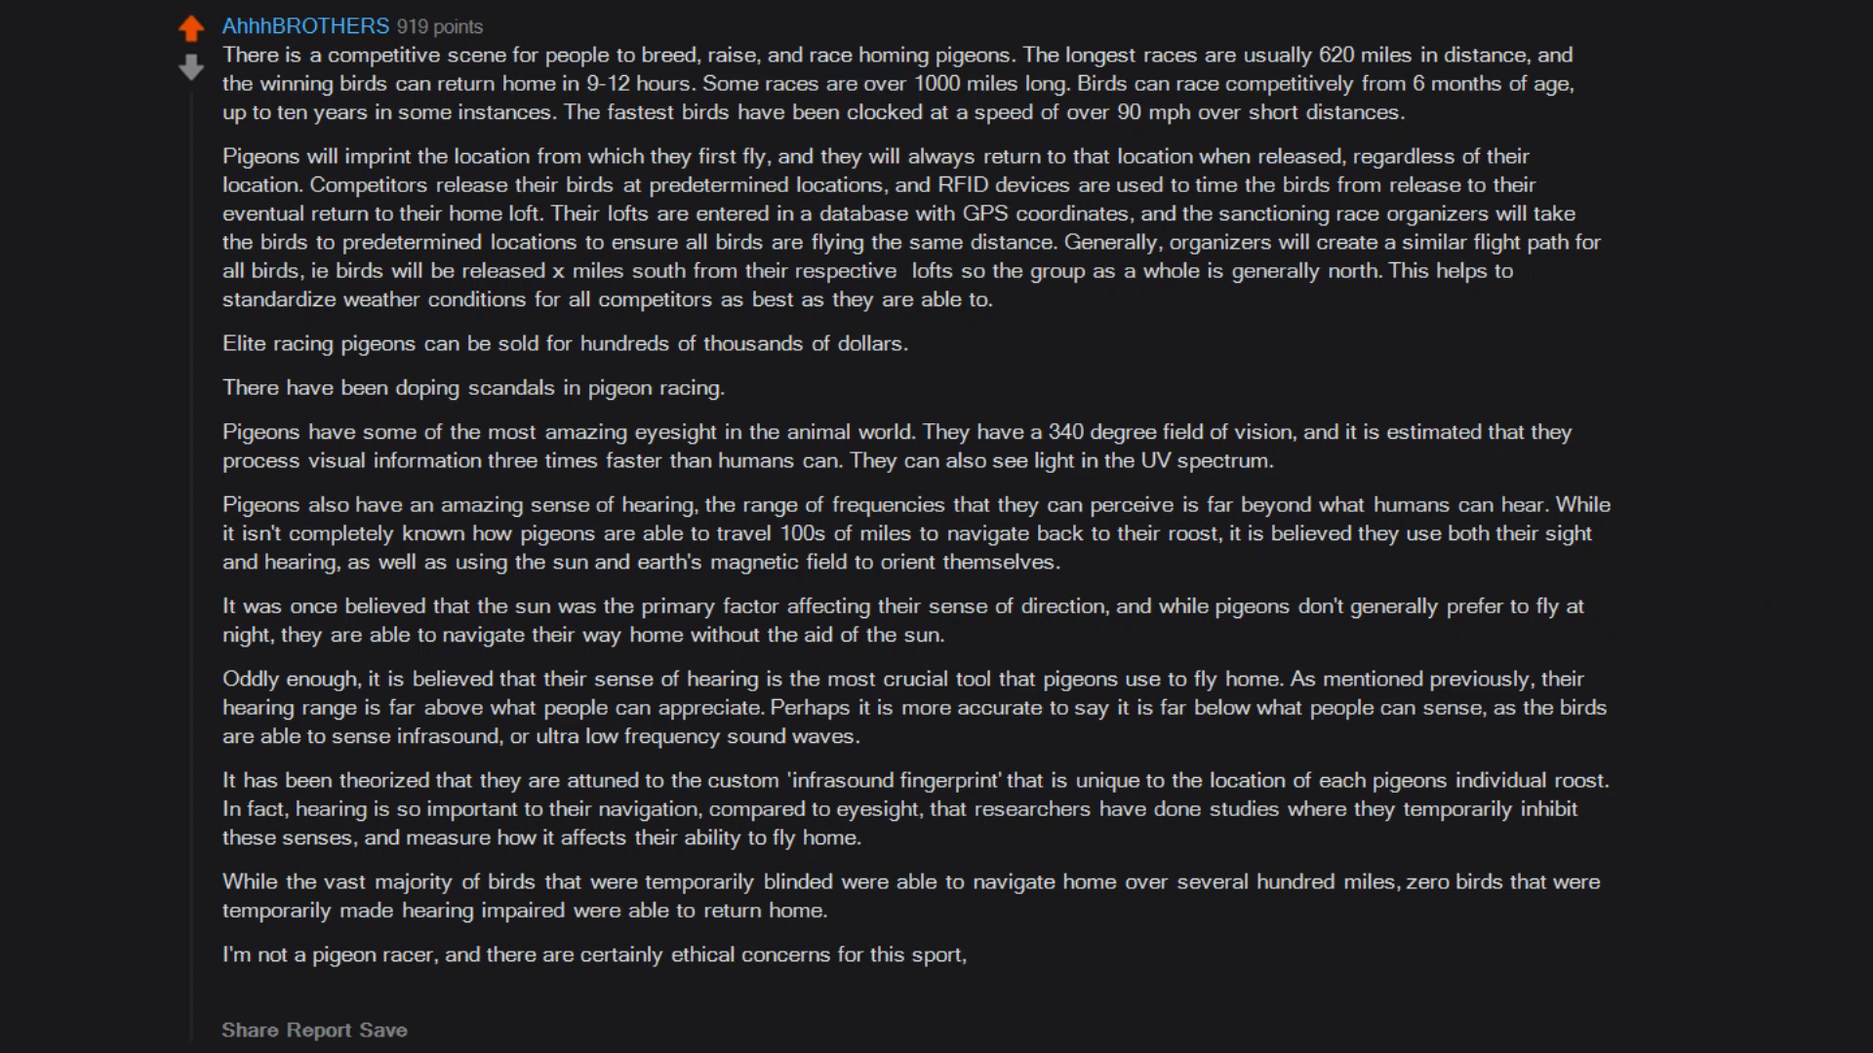
text(pigeon racing may have started over 1800 years ago.)
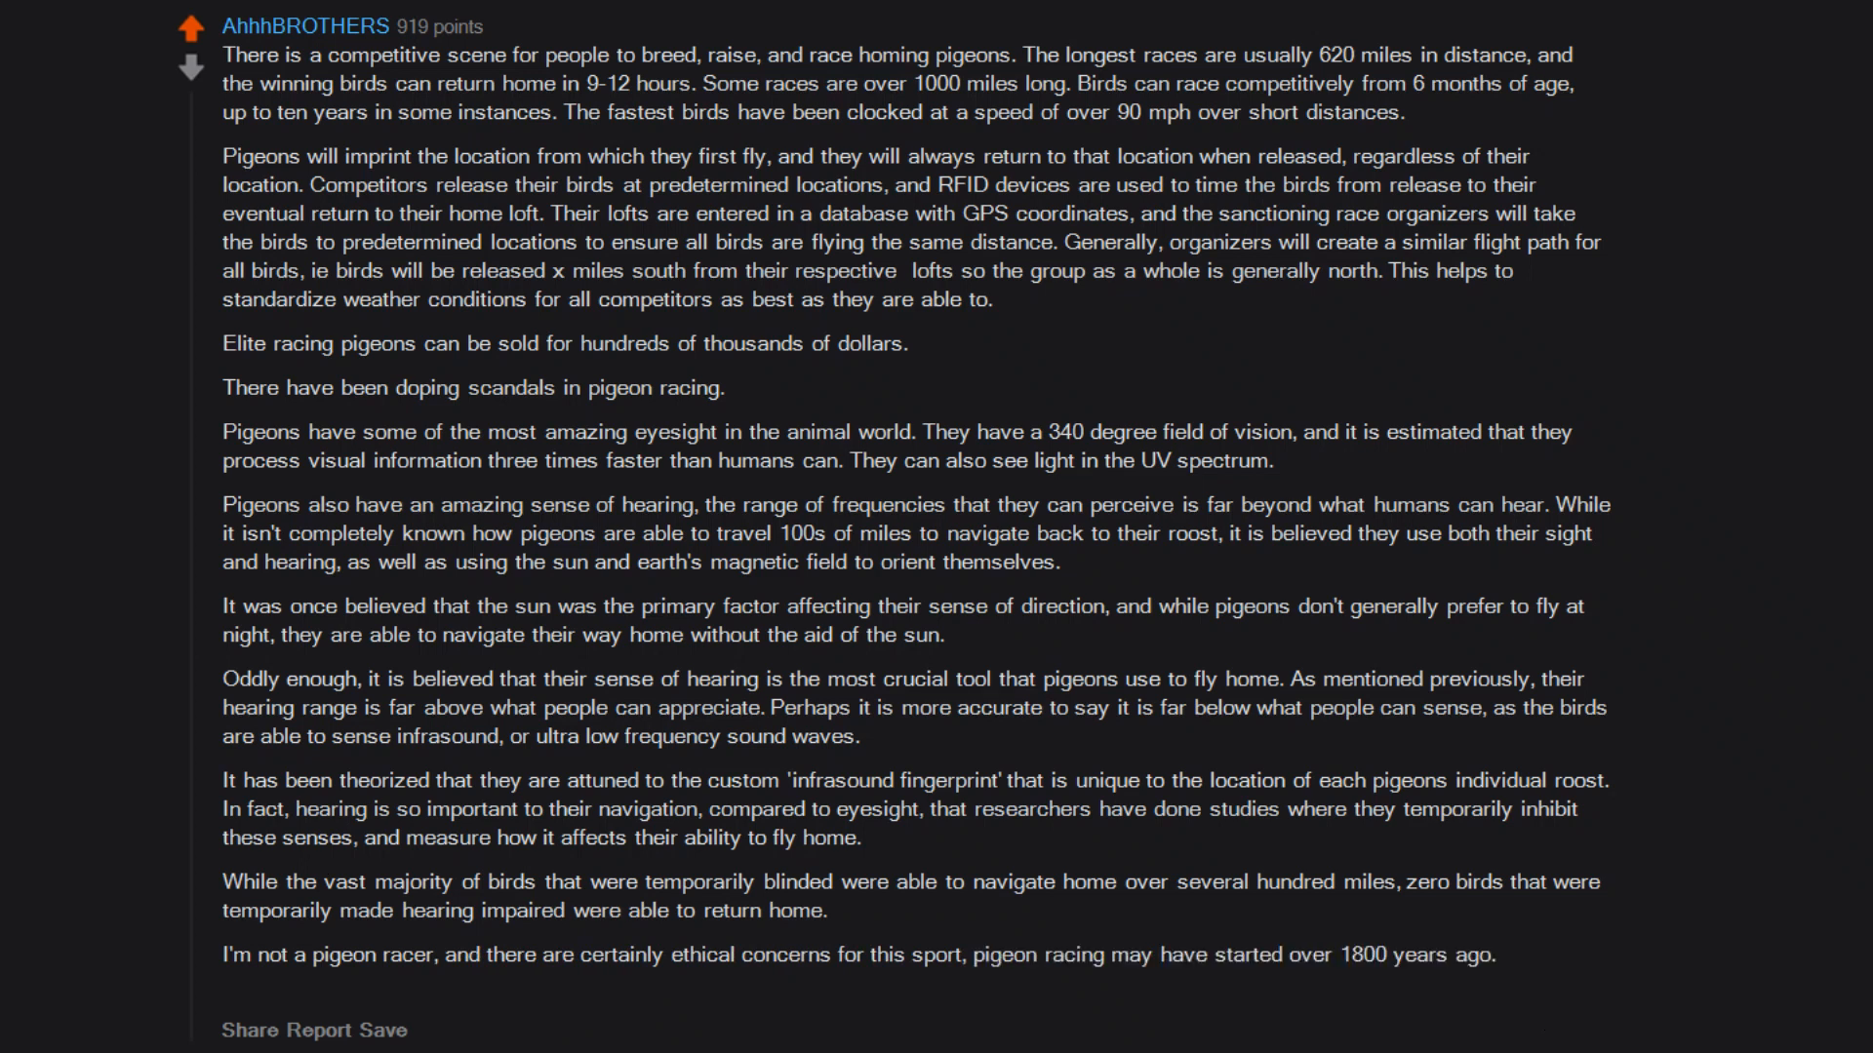